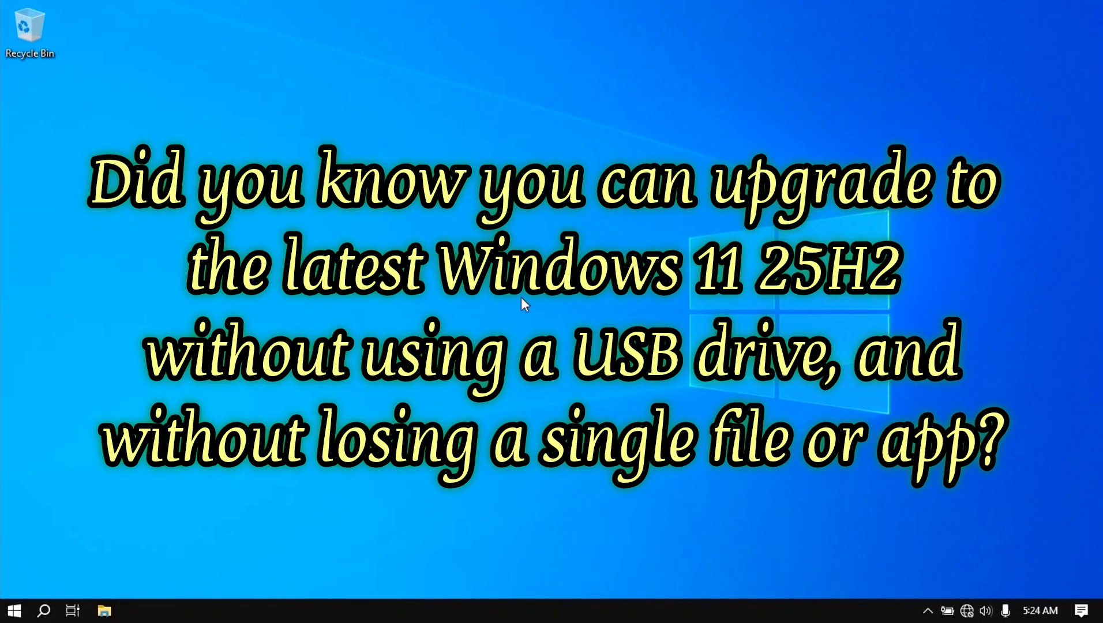
# - Open the Windows Update page in Settings to view the update status
pyautogui.click(134, 610)
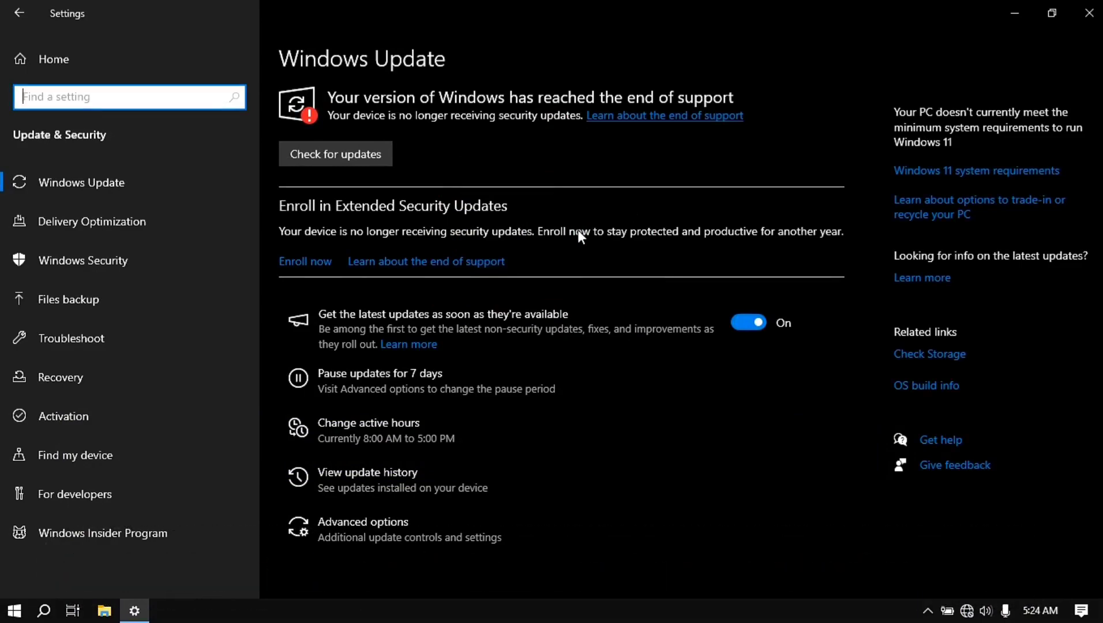
# - Run winver from the Start button's Run dialog to check the installed Windows version
pyautogui.rightClick(13, 610)
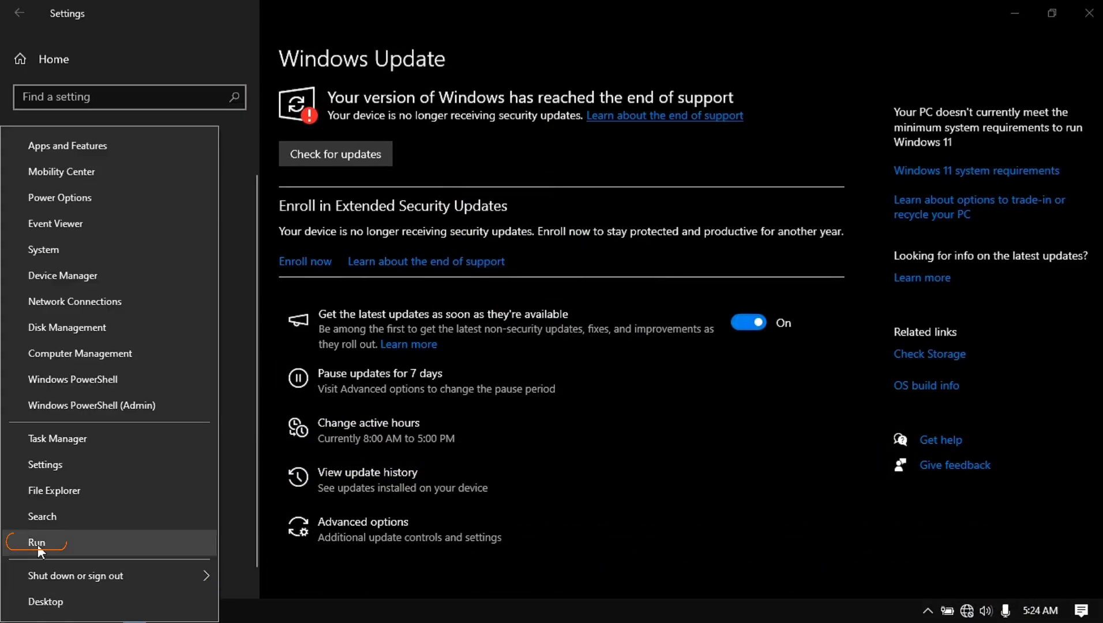
pyautogui.click(36, 541)
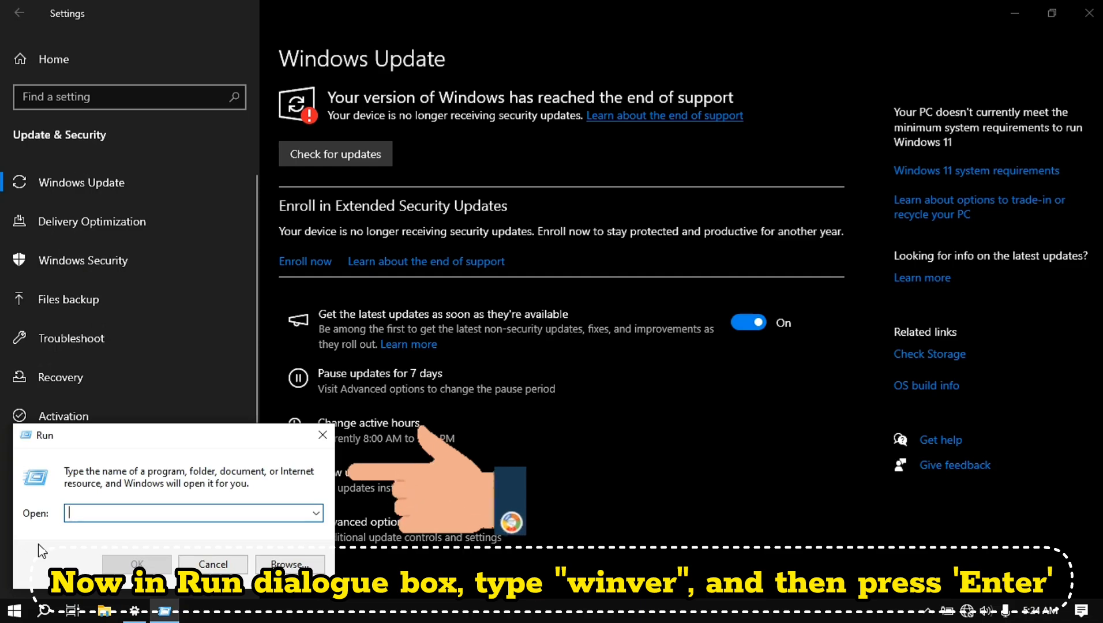
pyautogui.write('winver')
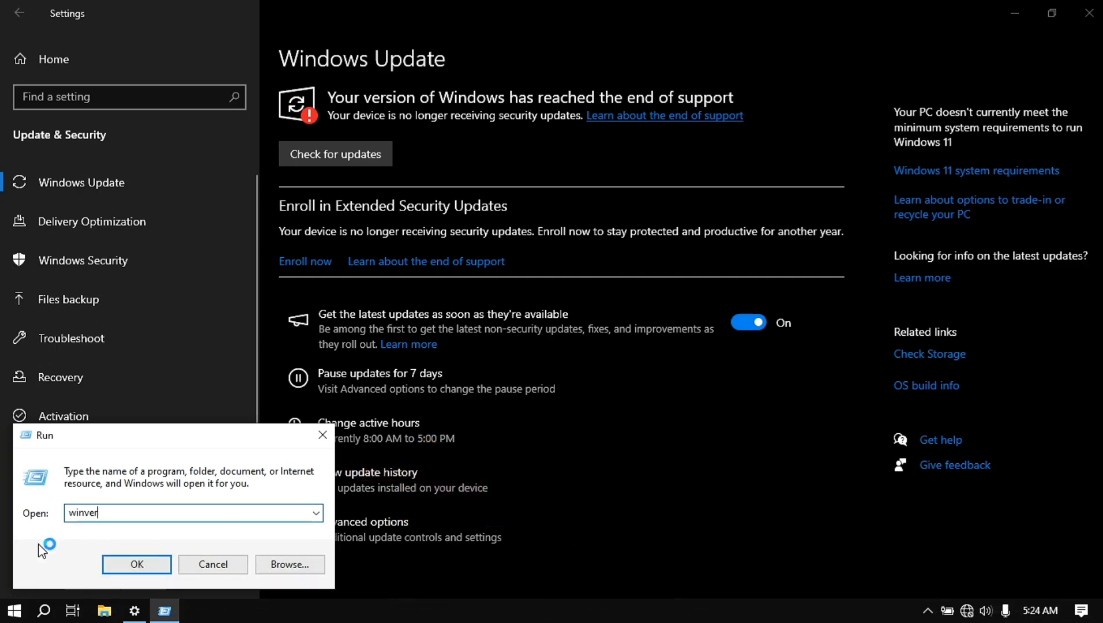
pyautogui.click(137, 564)
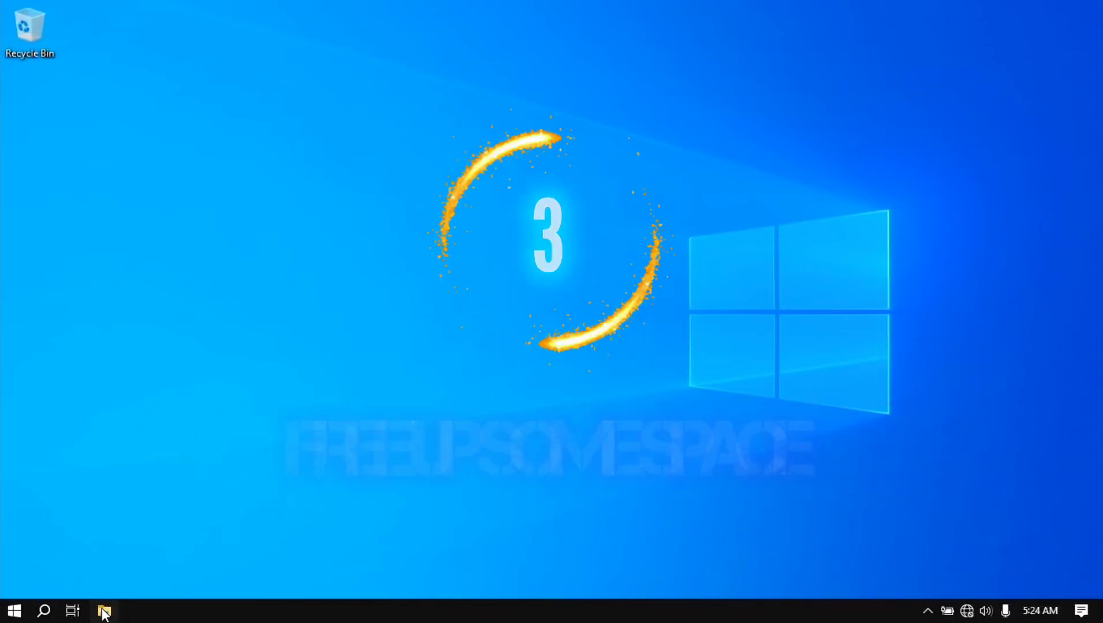
# - View This PC in File Explorer to confirm Local Disk (C:) has 130 GB free of 173 GB
pyautogui.click(104, 609)
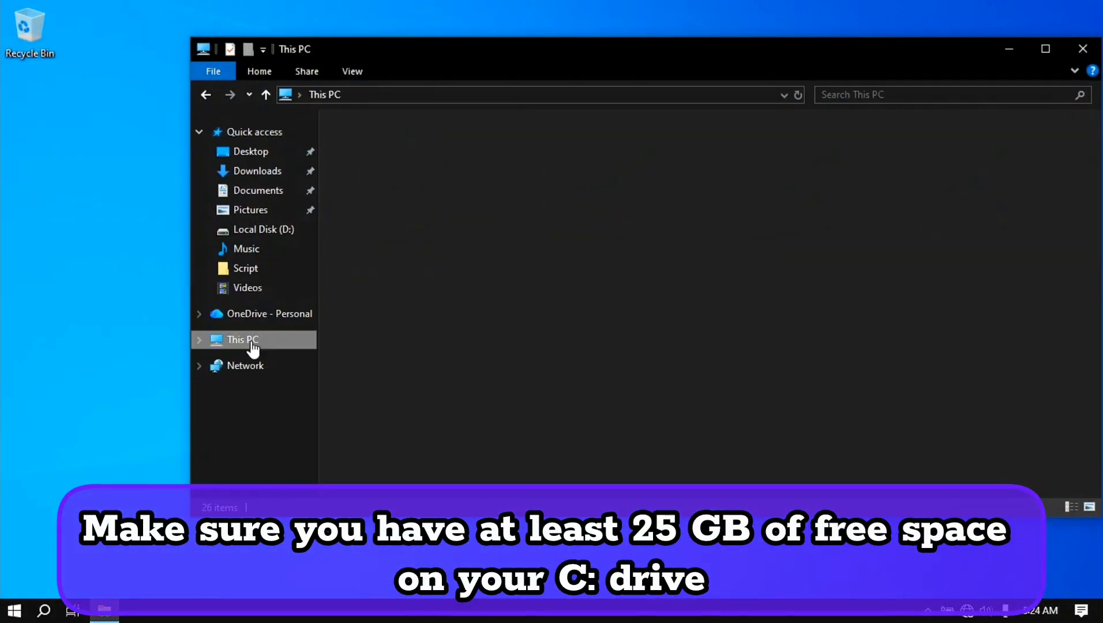
pyautogui.click(242, 340)
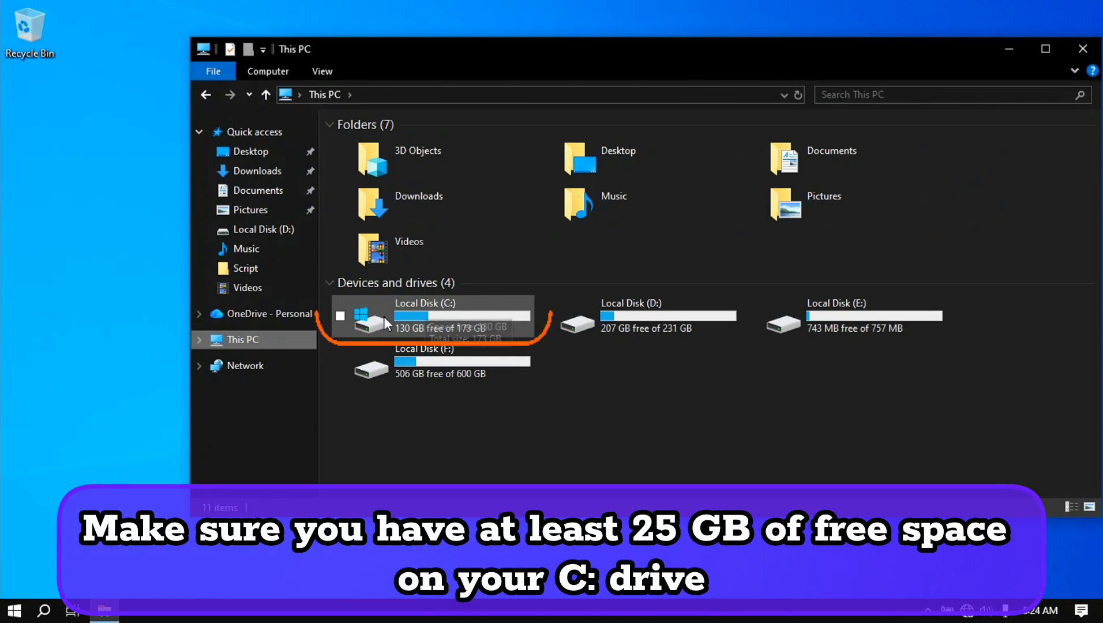
pyautogui.moveTo(463, 327)
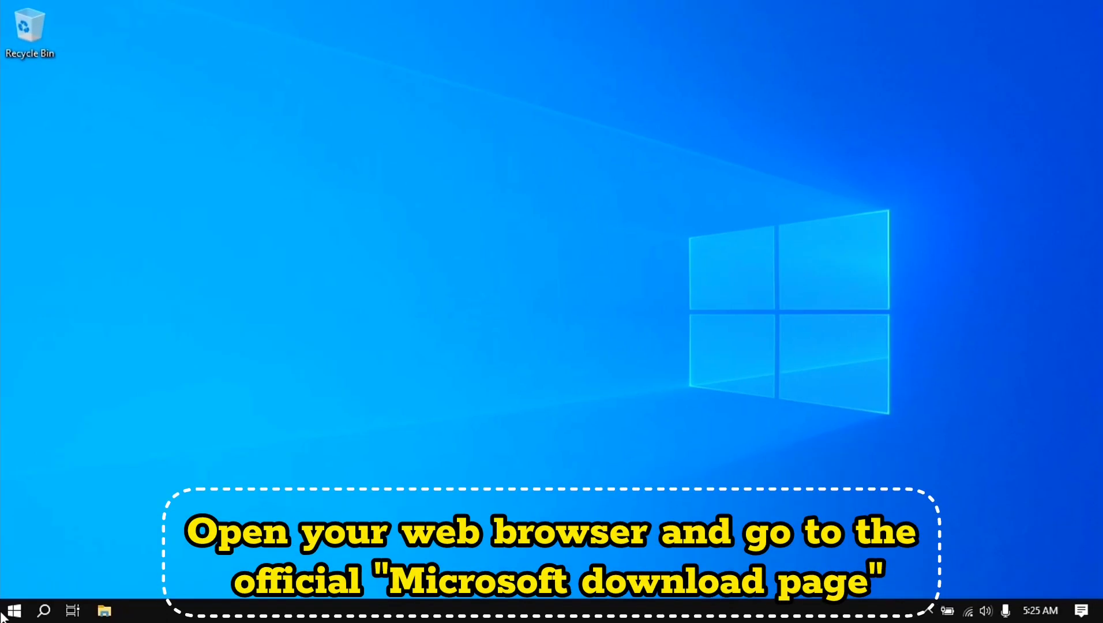
# - Launch Edge, search 'windows 11 download' and go to Microsoft's Download Windows 11 page
pyautogui.click(13, 609)
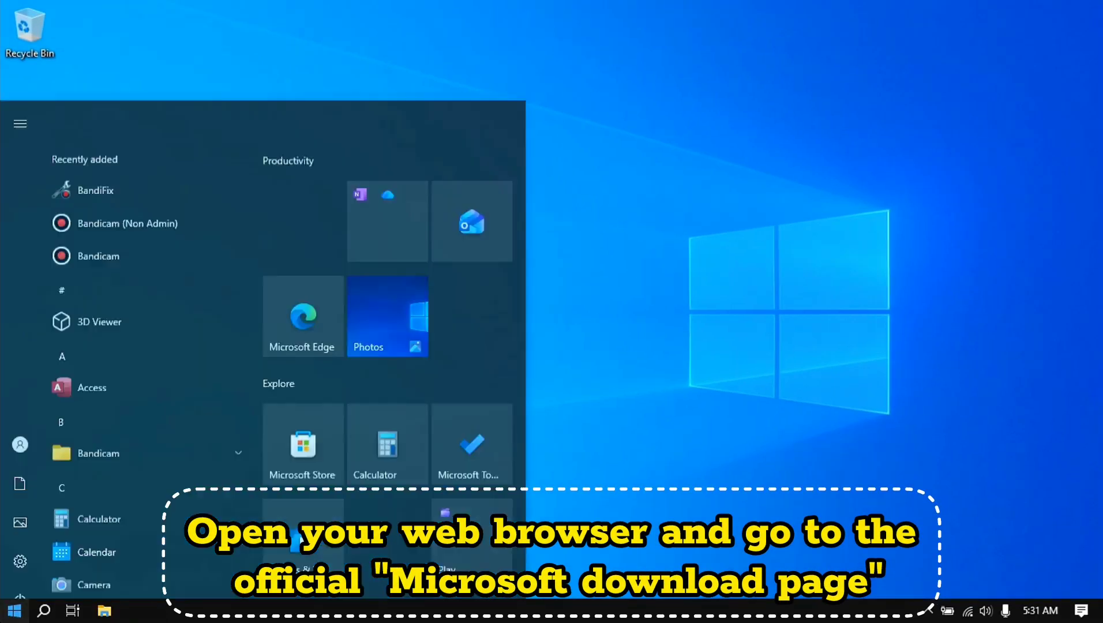
pyautogui.click(303, 315)
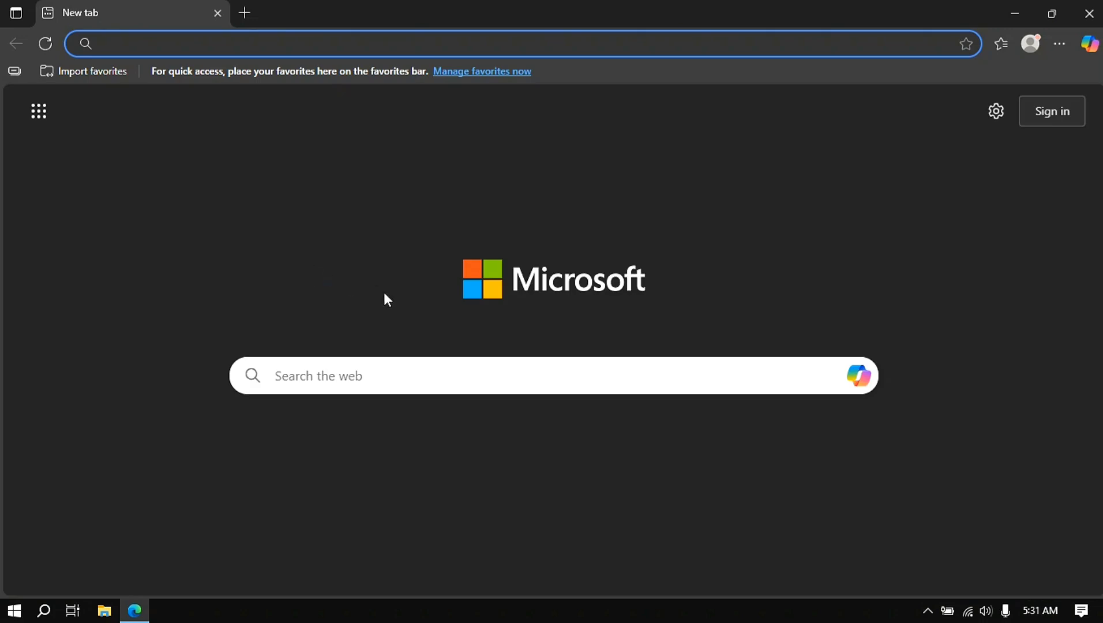
pyautogui.write('windows')
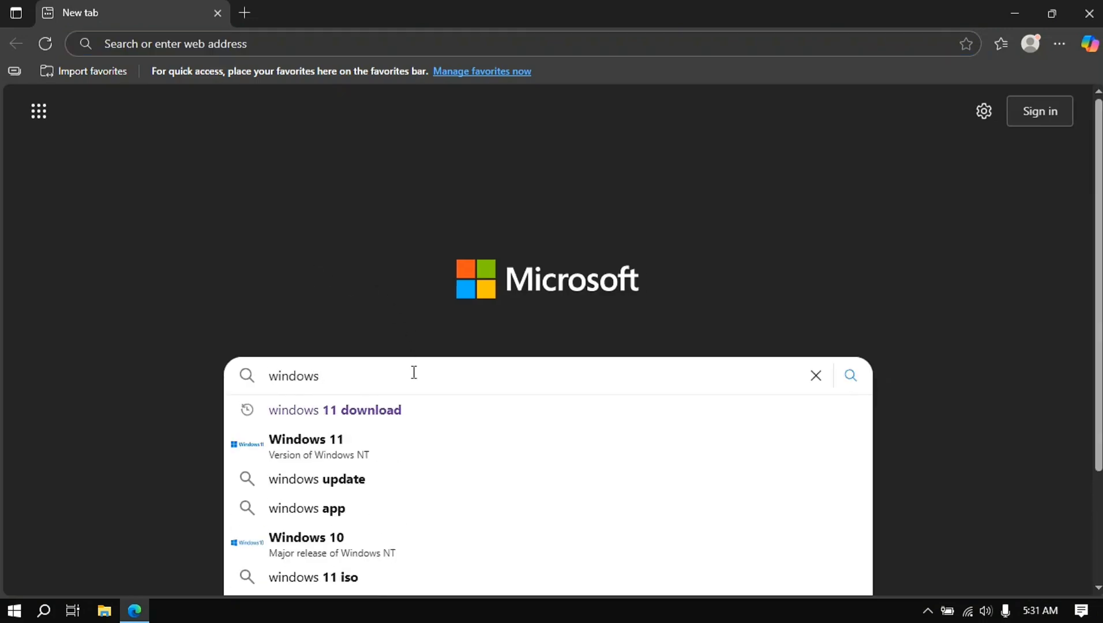
pyautogui.click(334, 410)
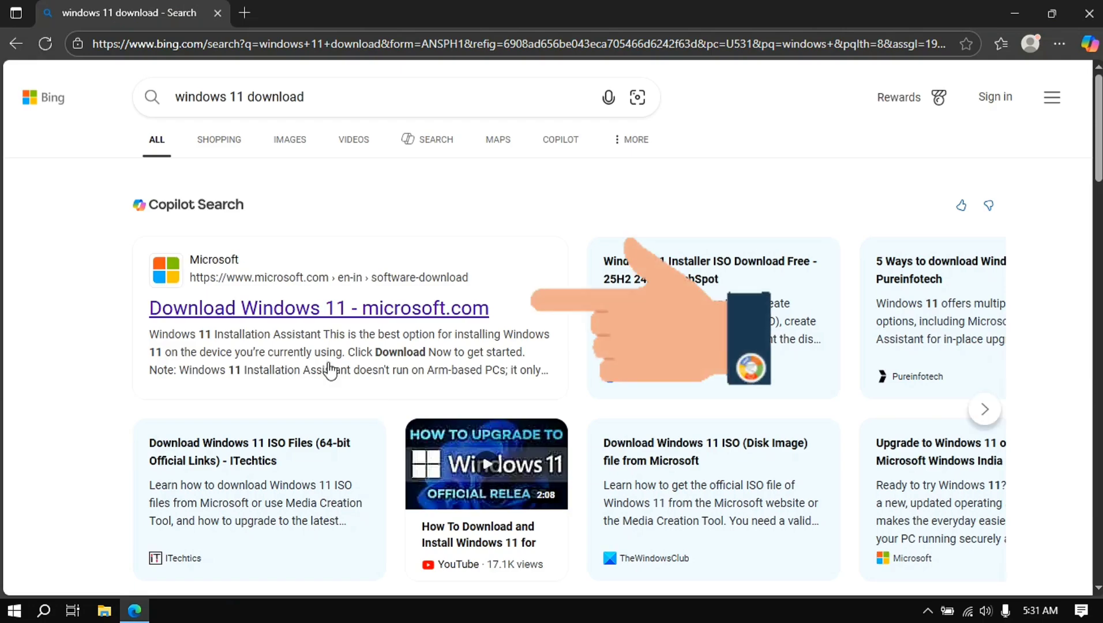
pyautogui.click(319, 308)
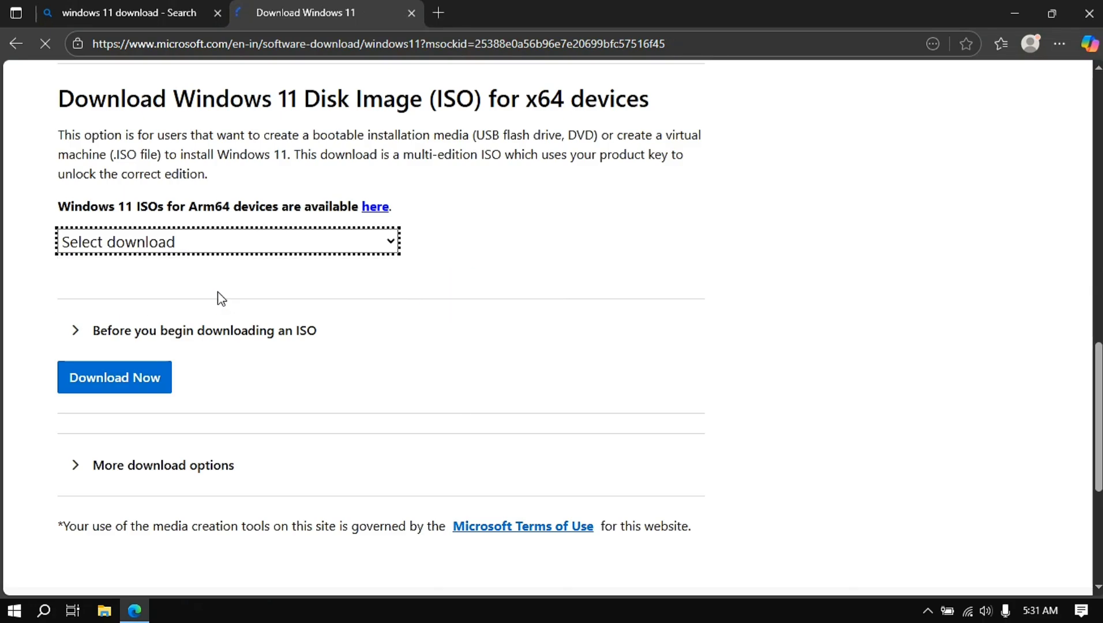
# - Choose the Windows 11 multi-edition x64 ISO in English (United States) and start the 64-bit download
pyautogui.click(226, 241)
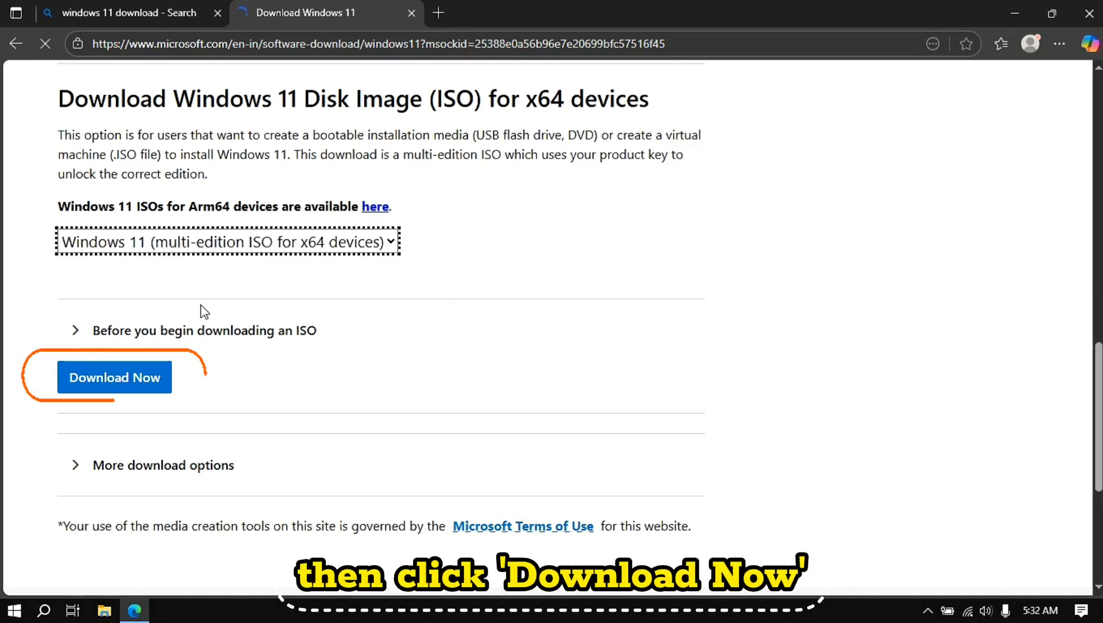
pyautogui.click(114, 377)
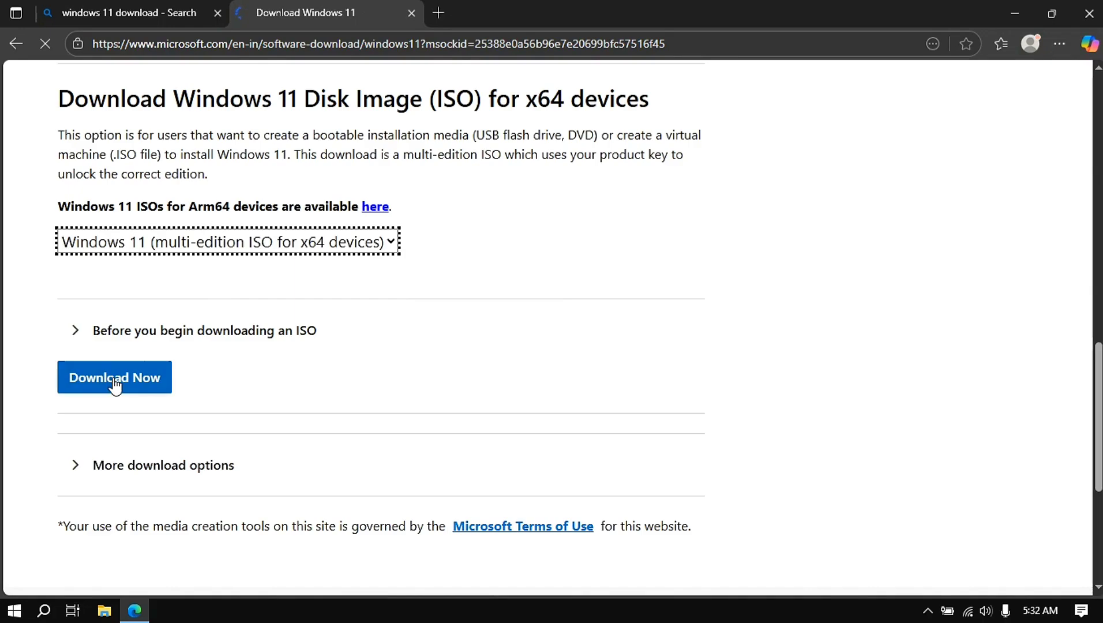
pyautogui.click(114, 378)
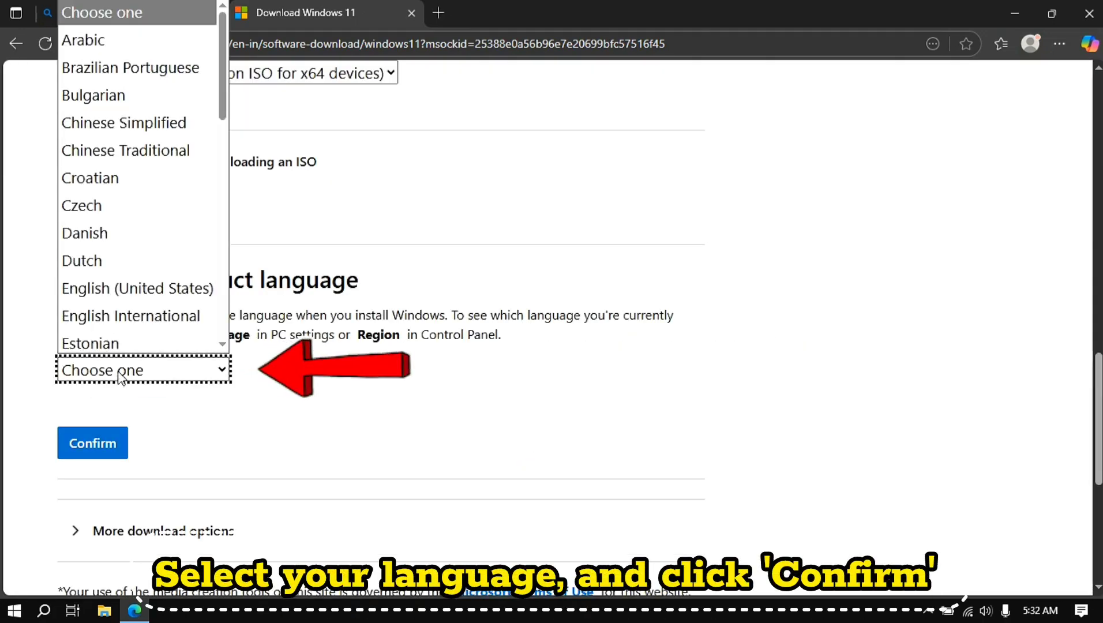
pyautogui.moveTo(168, 292)
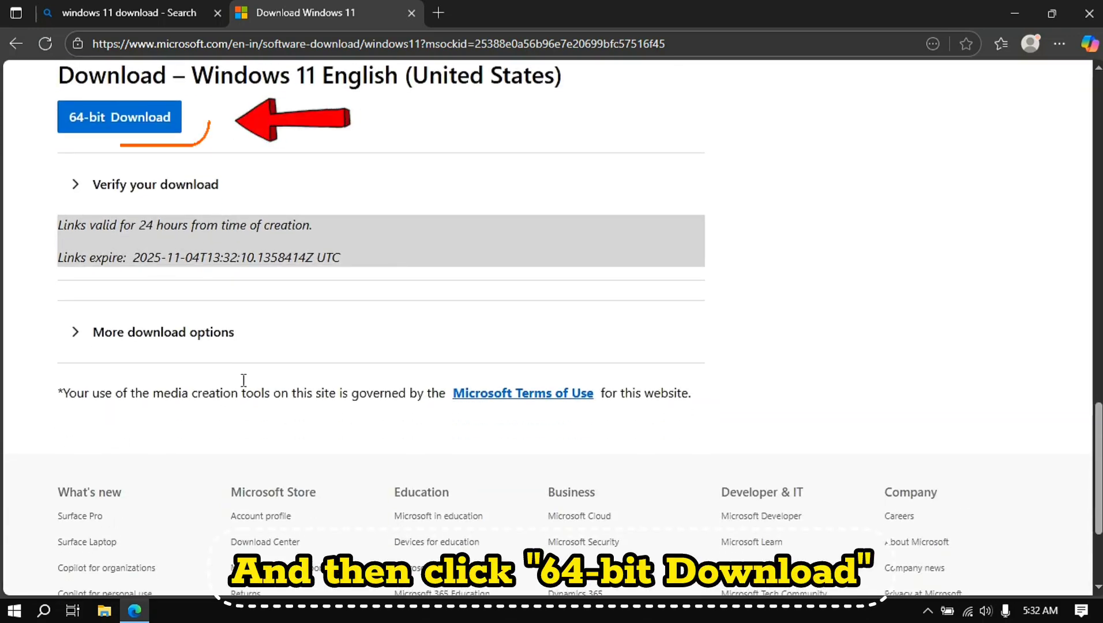
pyautogui.click(119, 117)
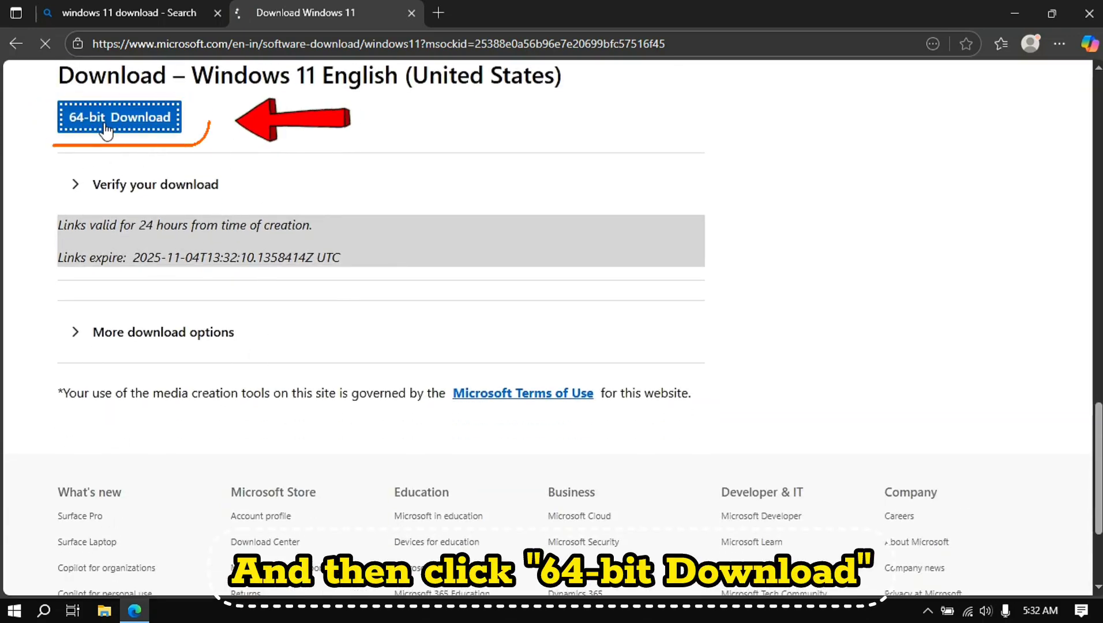
# - Cancel saving since Win11_25H2_English_x64.iso already exists on D:, then close Edge
pyautogui.click(119, 116)
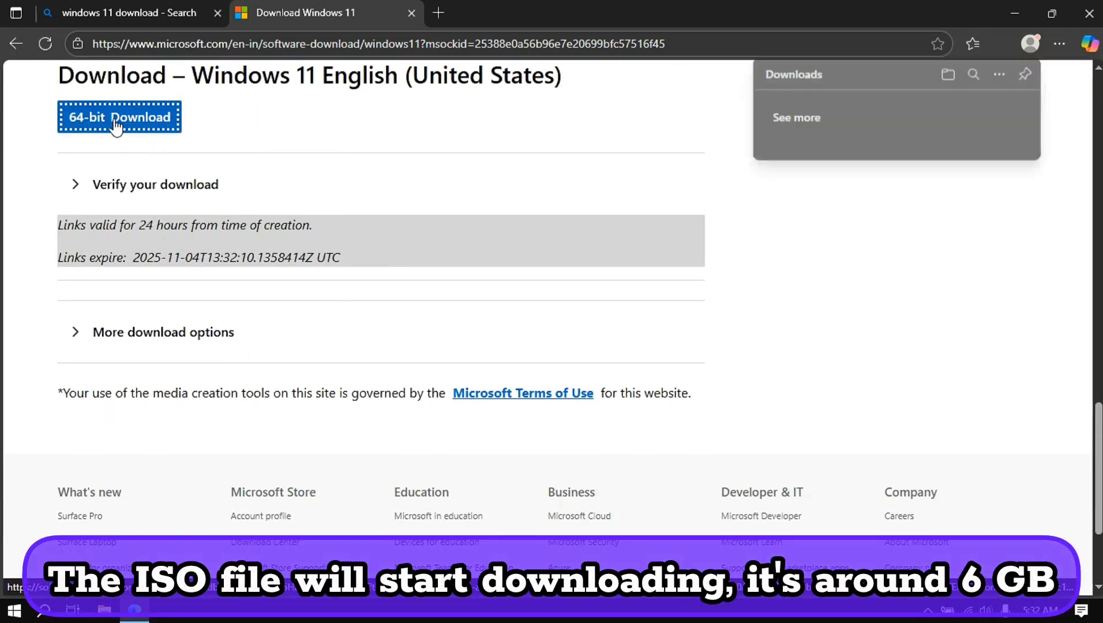
pyautogui.click(119, 118)
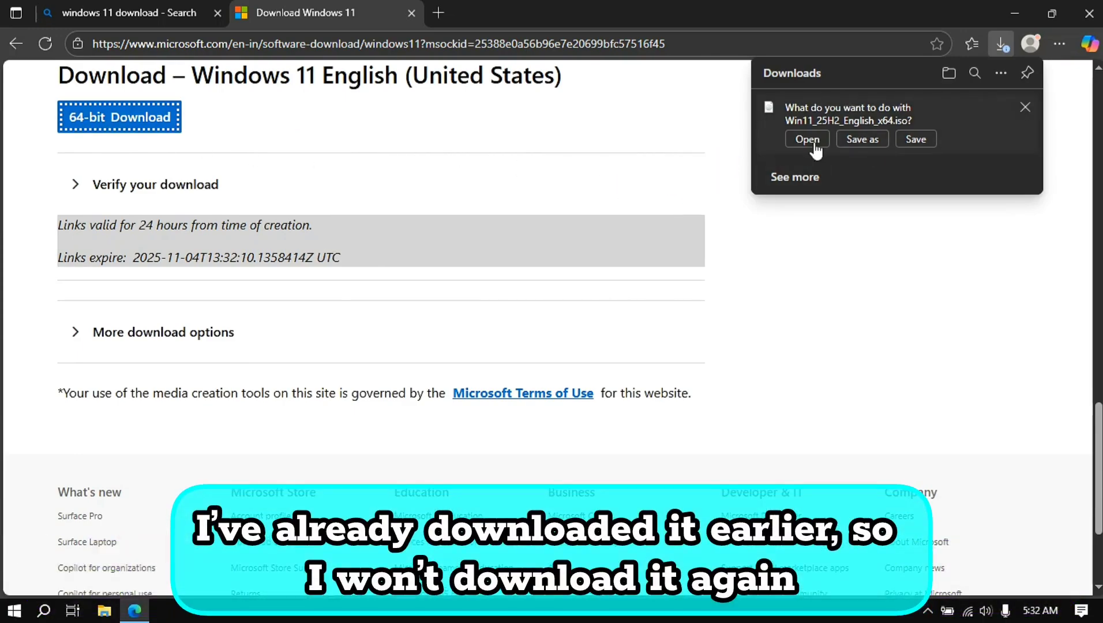
pyautogui.click(861, 139)
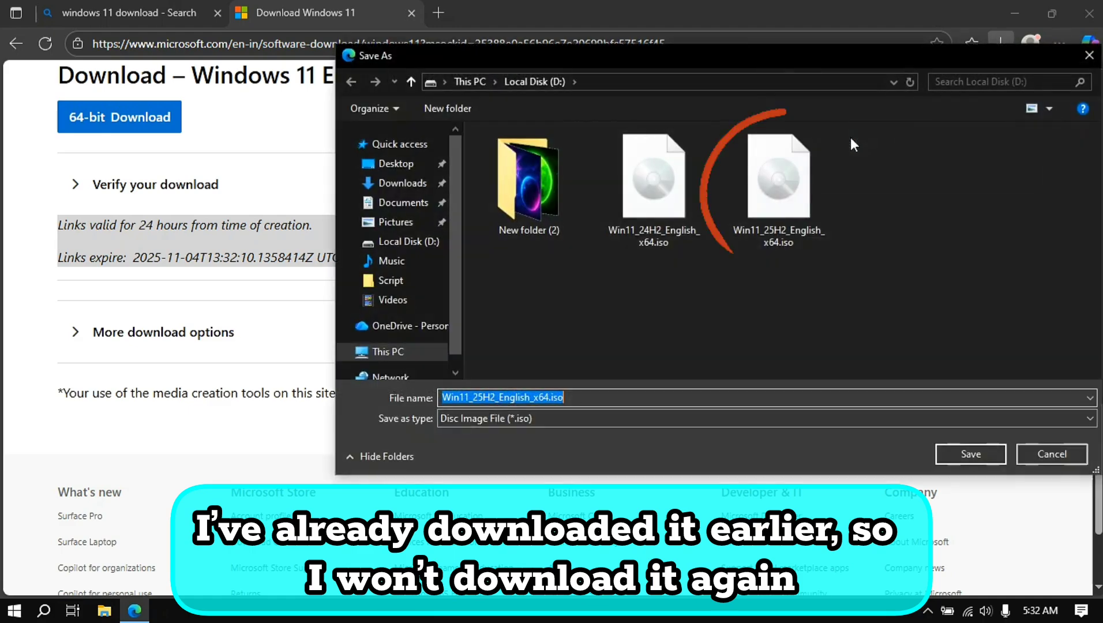
pyautogui.moveTo(774, 193)
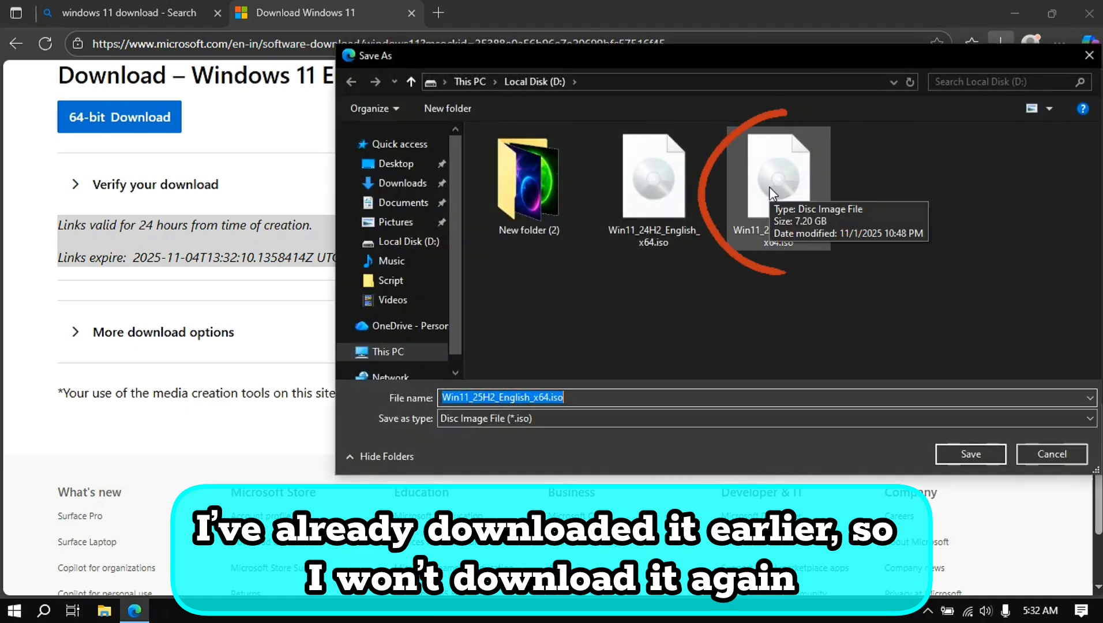
pyautogui.click(1051, 454)
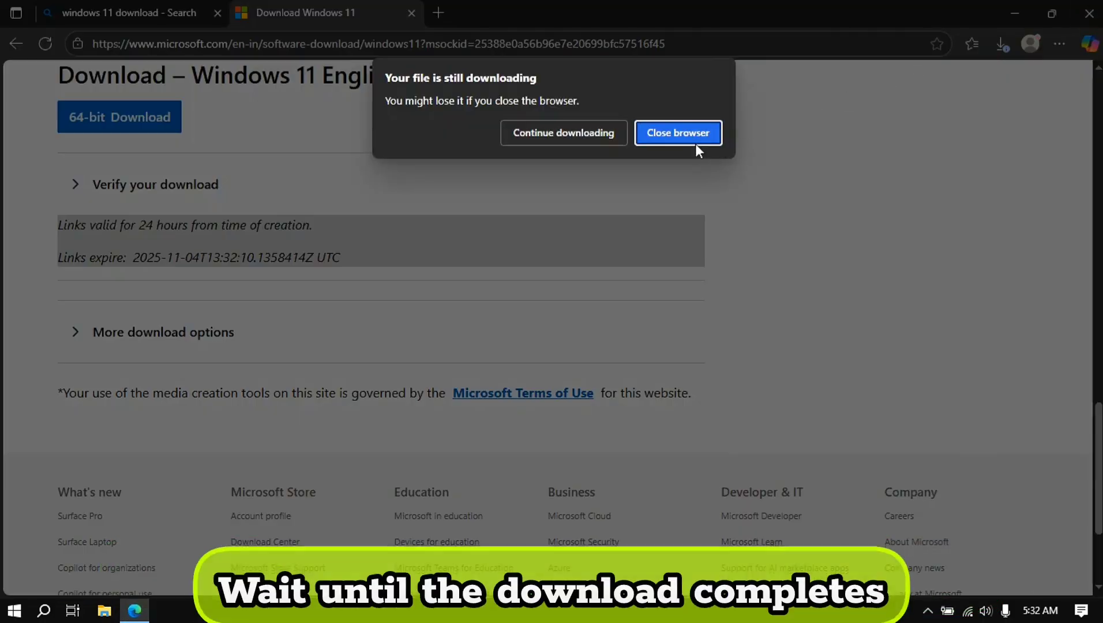
pyautogui.click(677, 133)
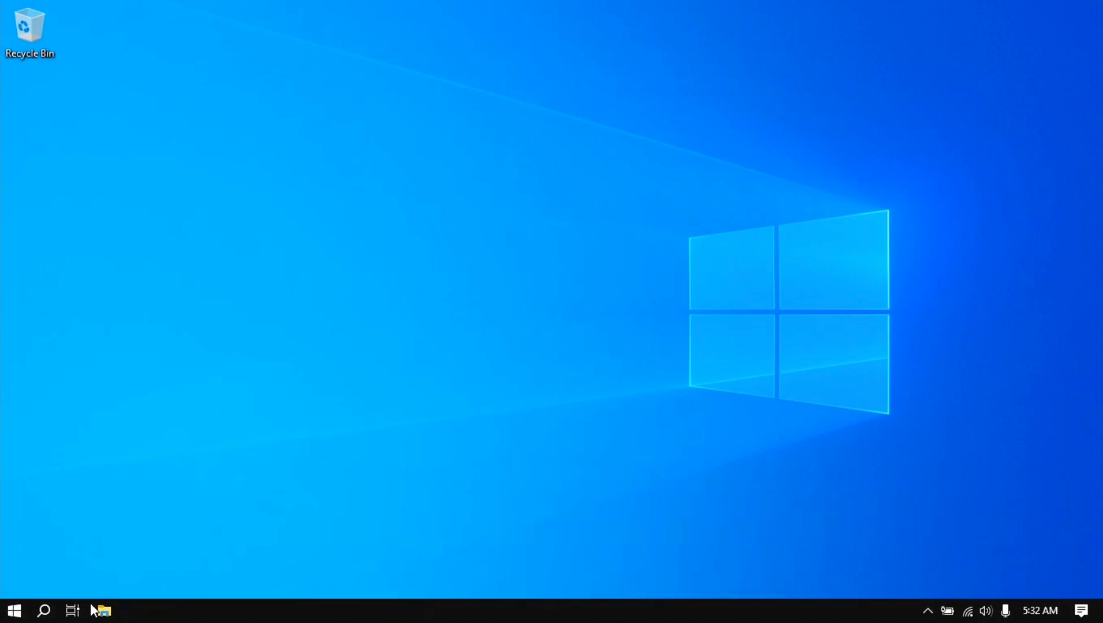
# - Mount the Win11_25H2 ISO from drive D: as virtual DVD Drive G: and view its contents
pyautogui.click(102, 609)
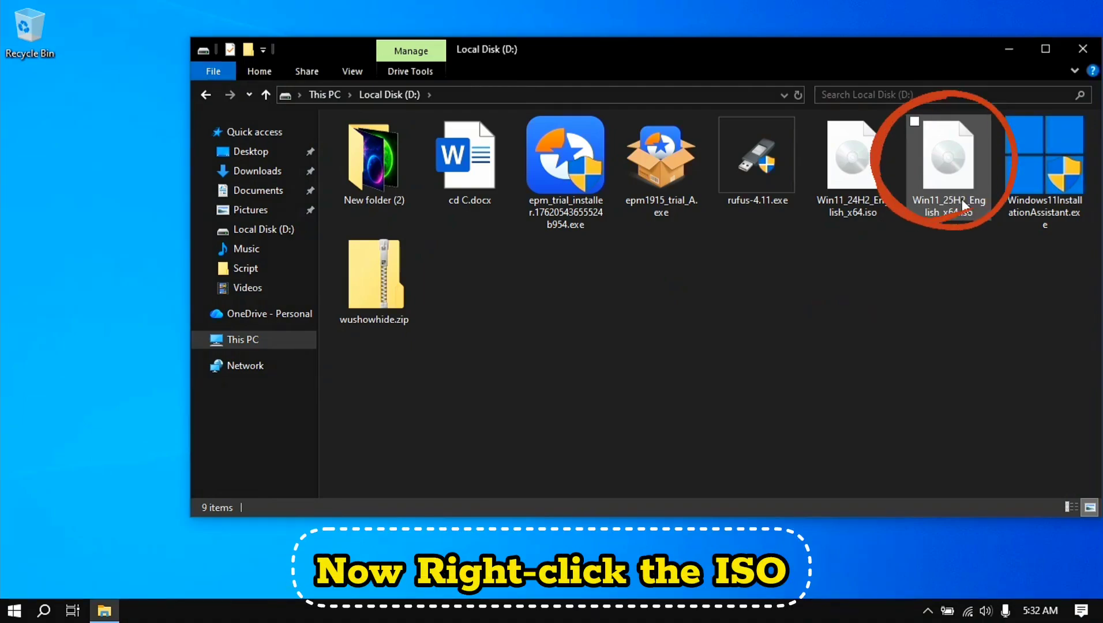
pyautogui.rightClick(949, 155)
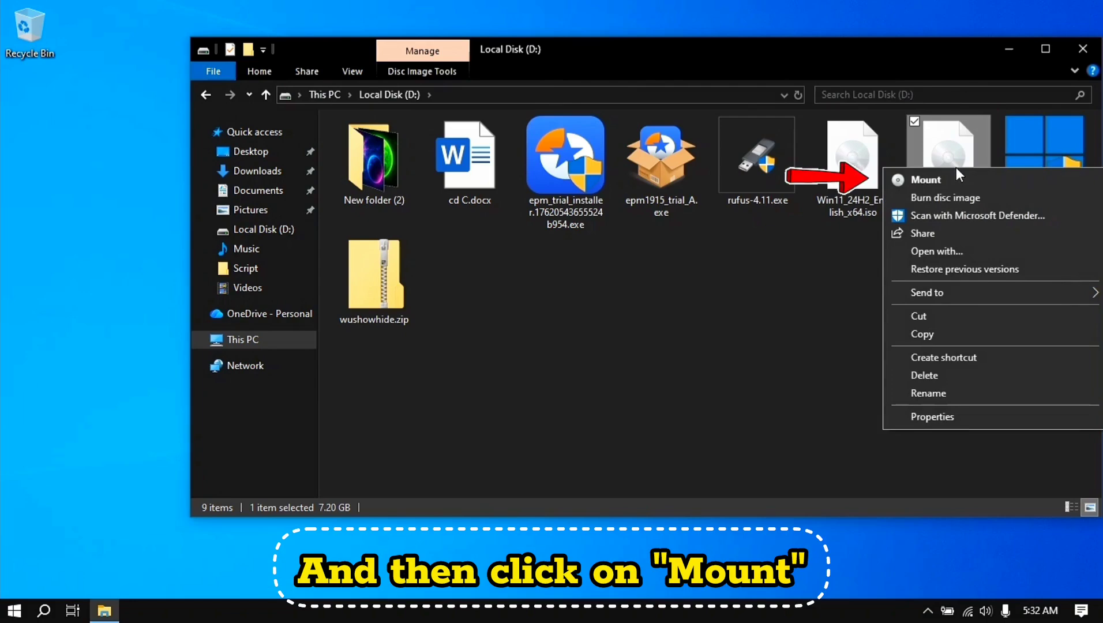
pyautogui.click(926, 179)
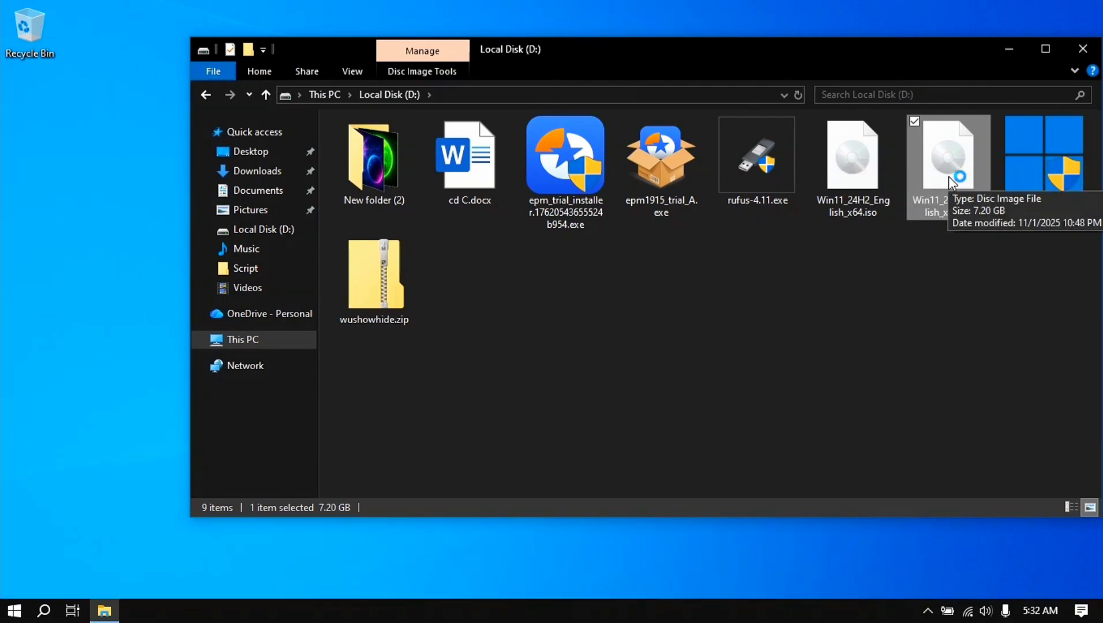
pyautogui.doubleClick(949, 155)
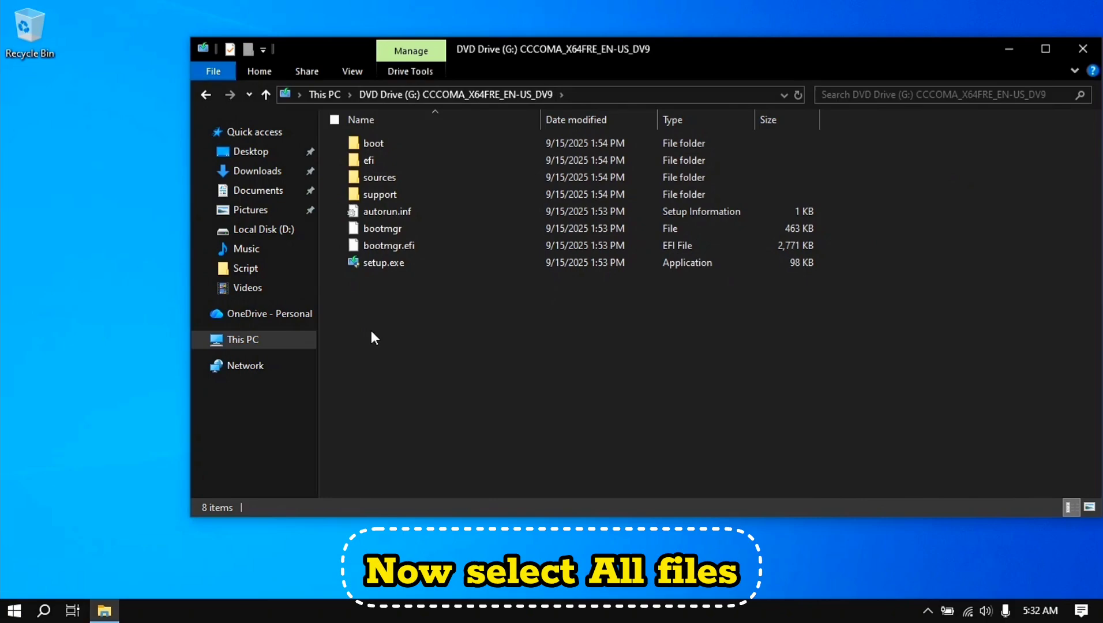
# - Select all eight setup files and folders on the disc image and copy them
pyautogui.press('ctrl+a')
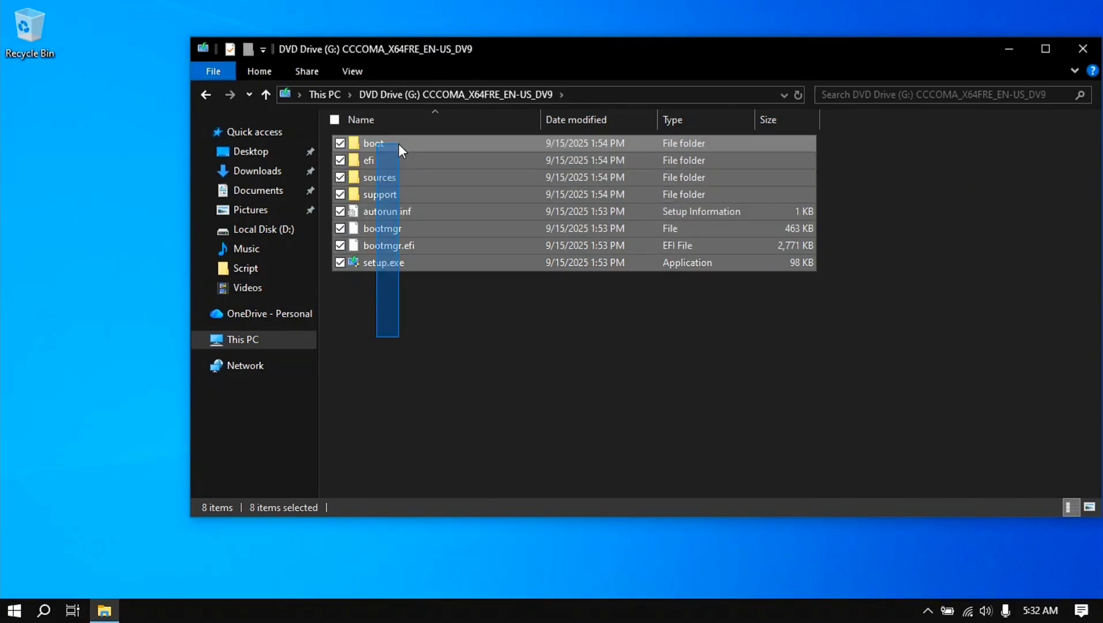
pyautogui.rightClick(397, 144)
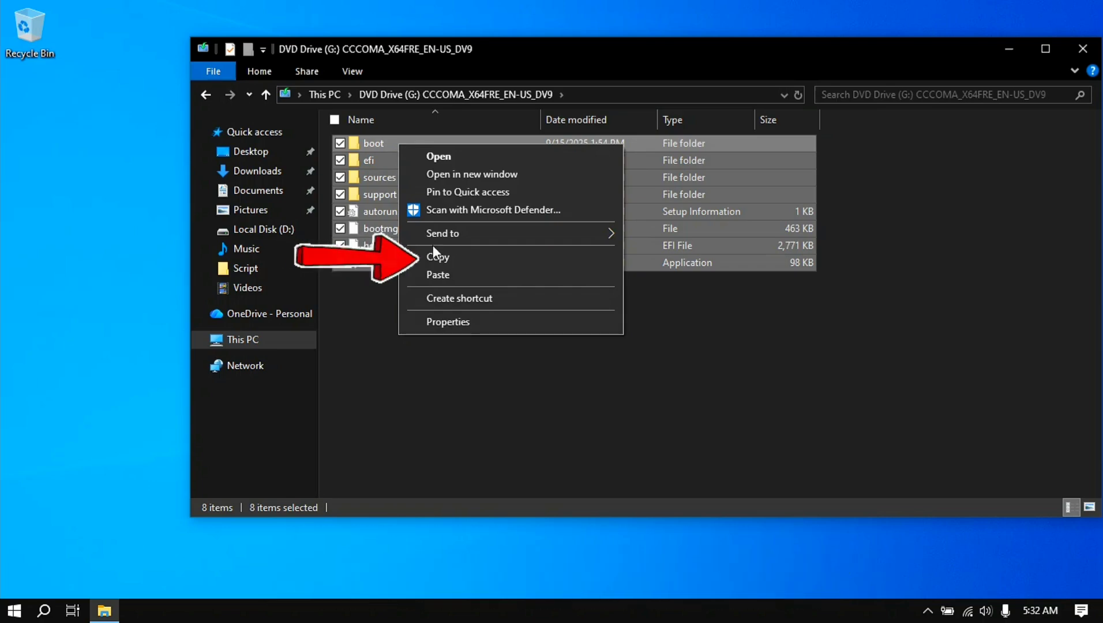
pyautogui.click(437, 256)
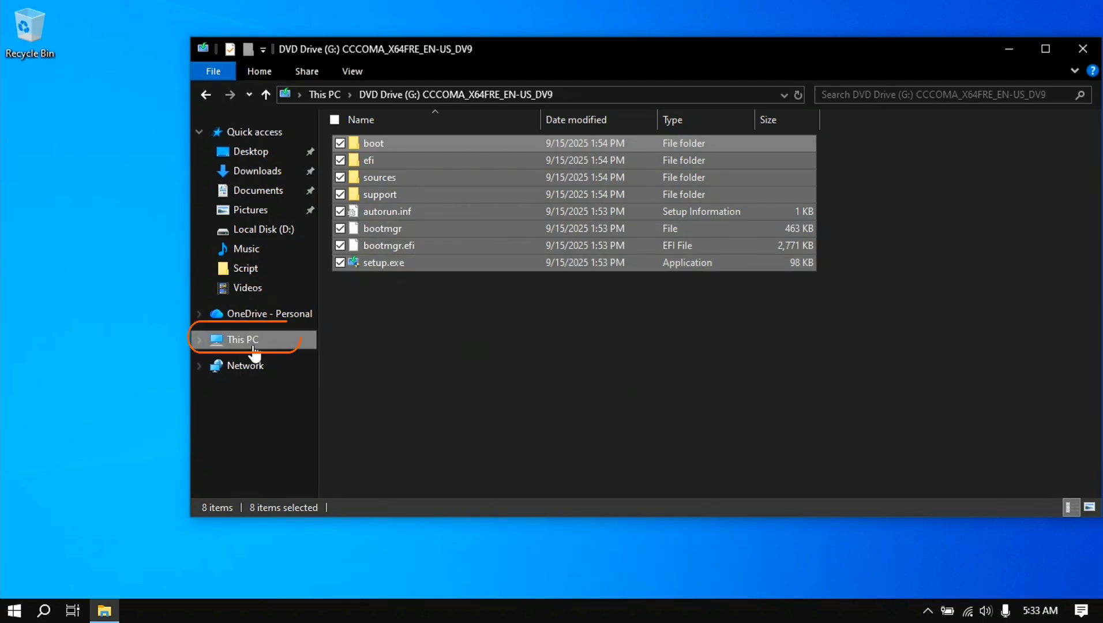
# - Paste the copied setup files and folders into the Win11 folder on Local Disk (C:)
pyautogui.click(242, 340)
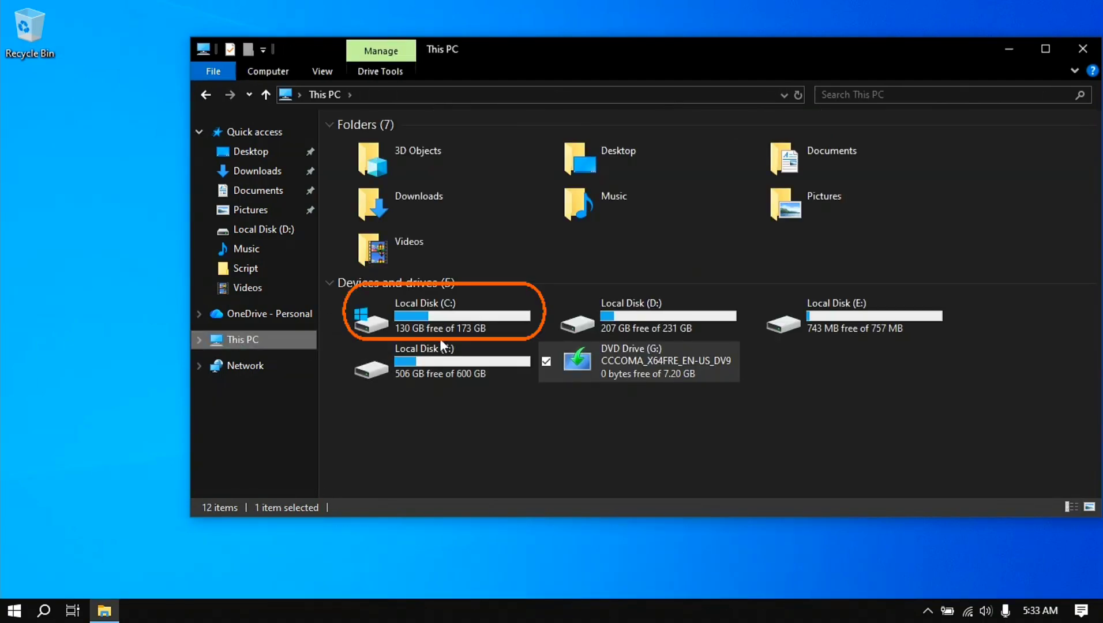
pyautogui.doubleClick(425, 317)
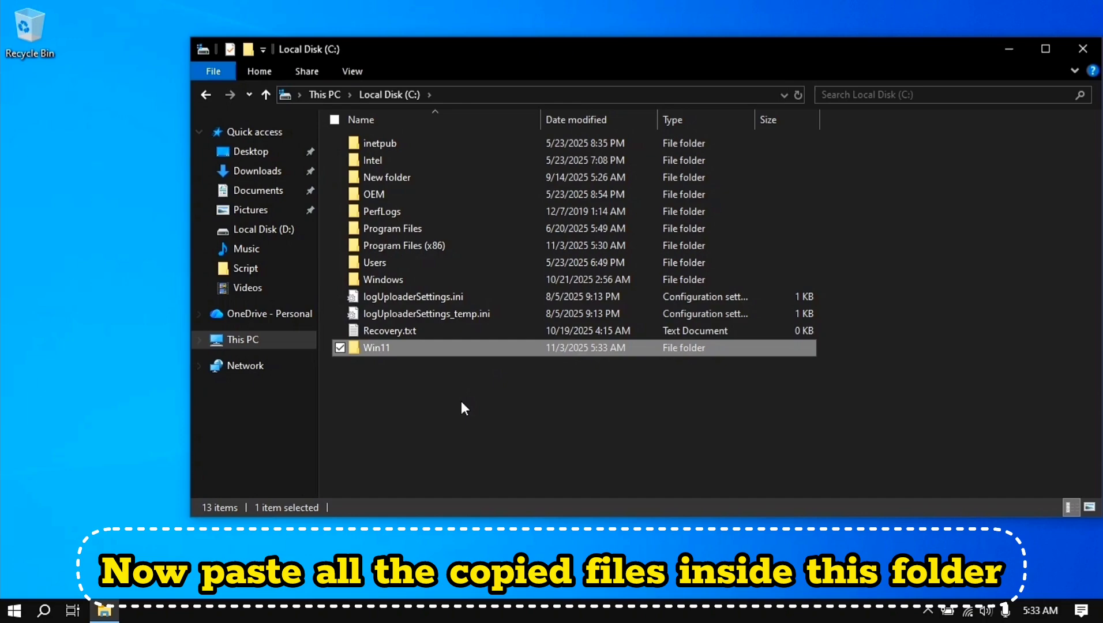
pyautogui.doubleClick(377, 348)
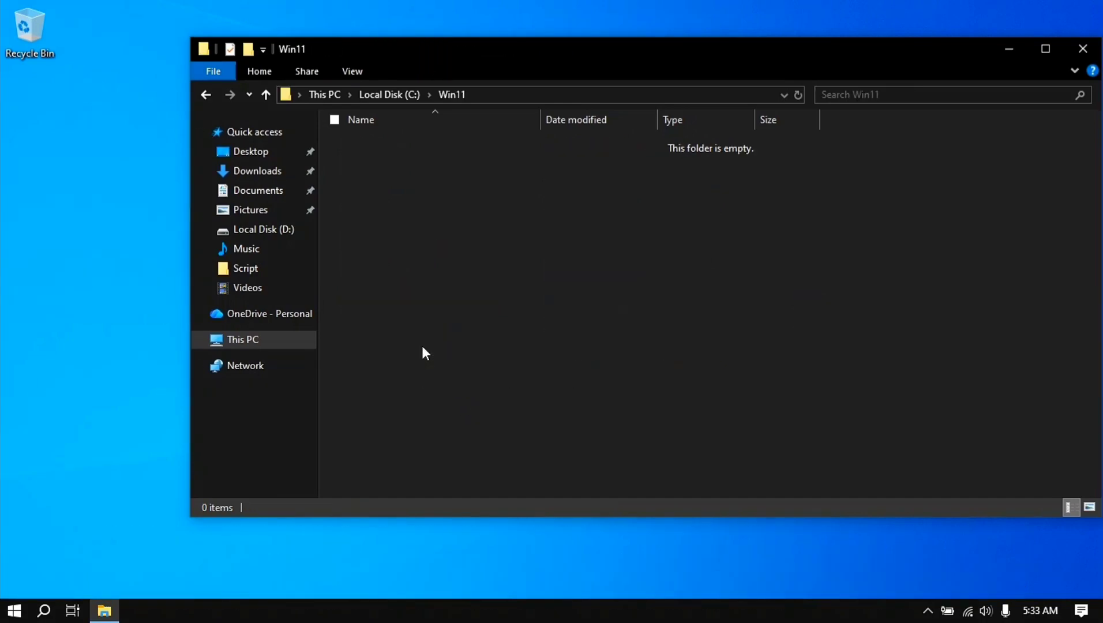
pyautogui.rightClick(423, 352)
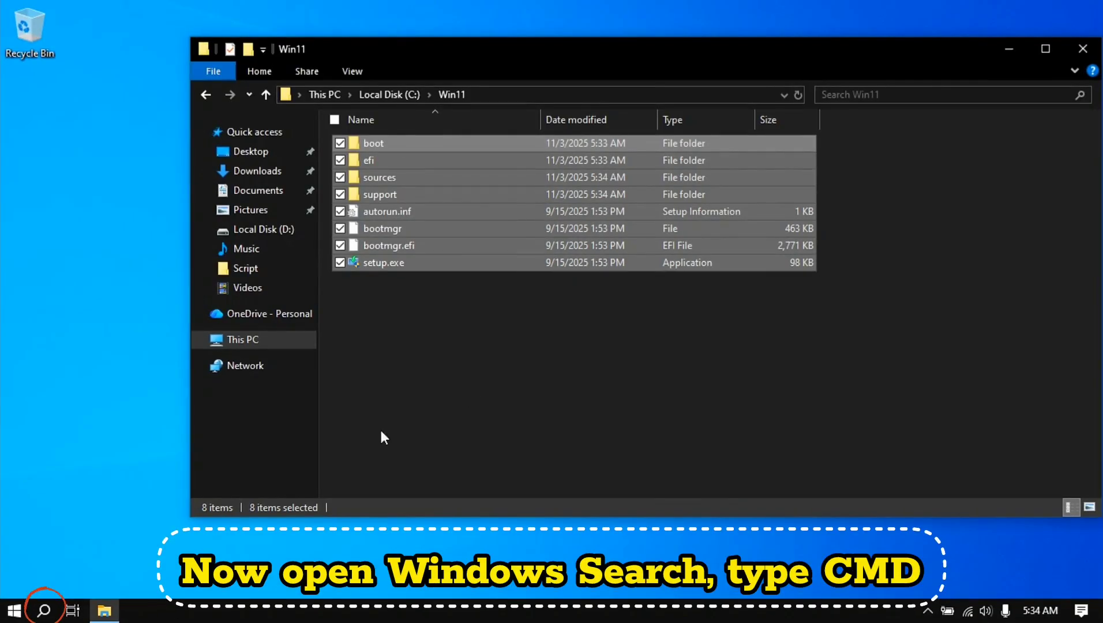
# - Run C:\Win11\setup.exe from an administrator Command Prompt to start Windows 11 Setup
pyautogui.write('cmd')
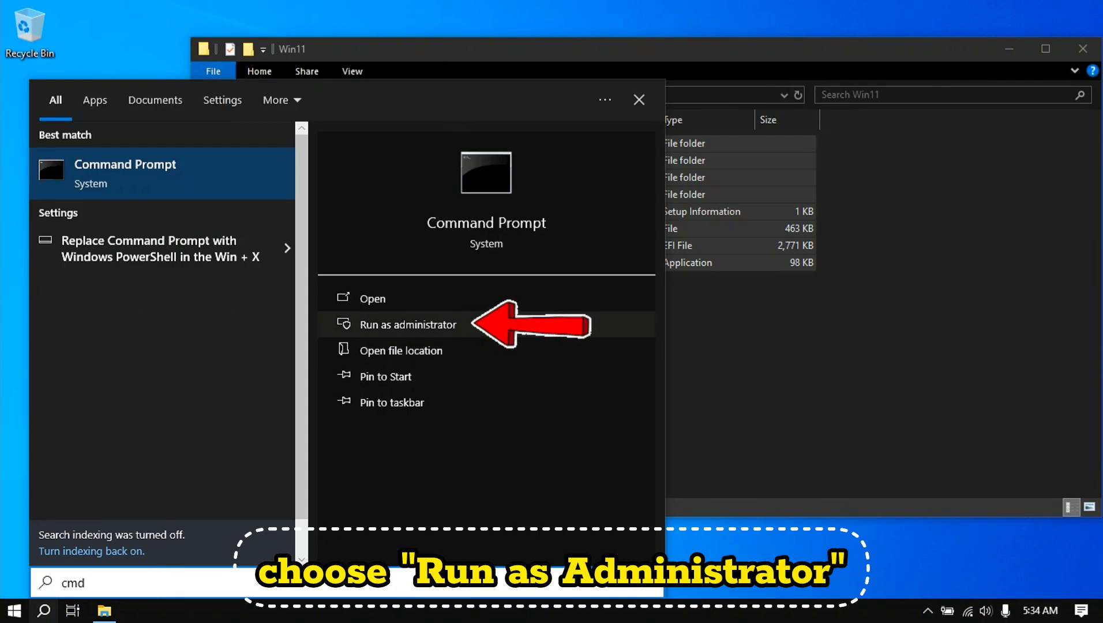
pyautogui.click(407, 325)
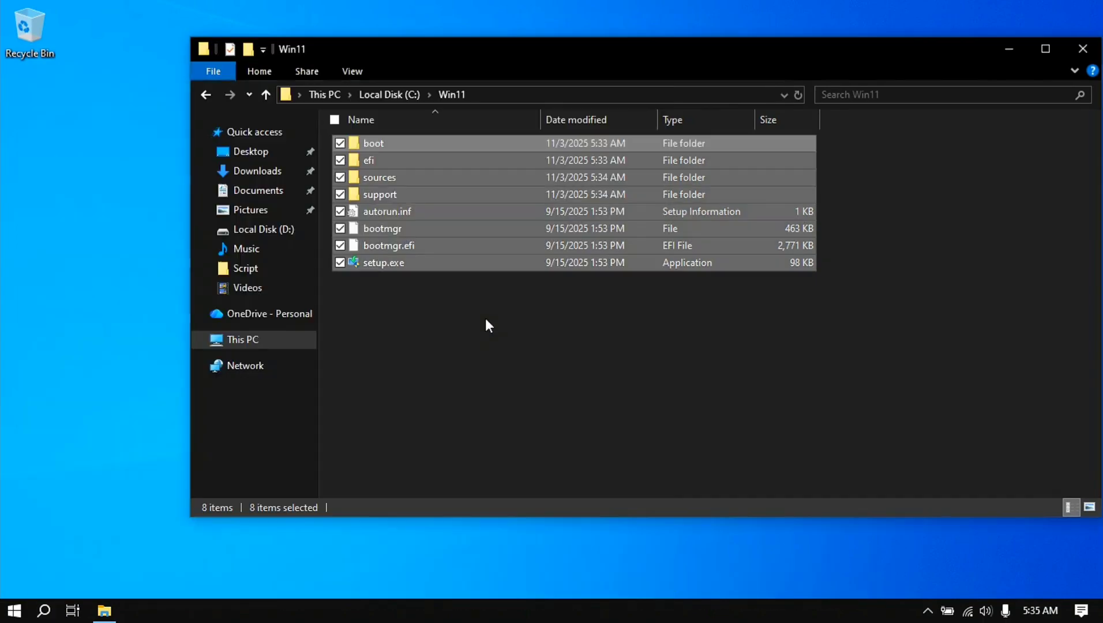
pyautogui.moveTo(471, 408)
pyautogui.write('C')
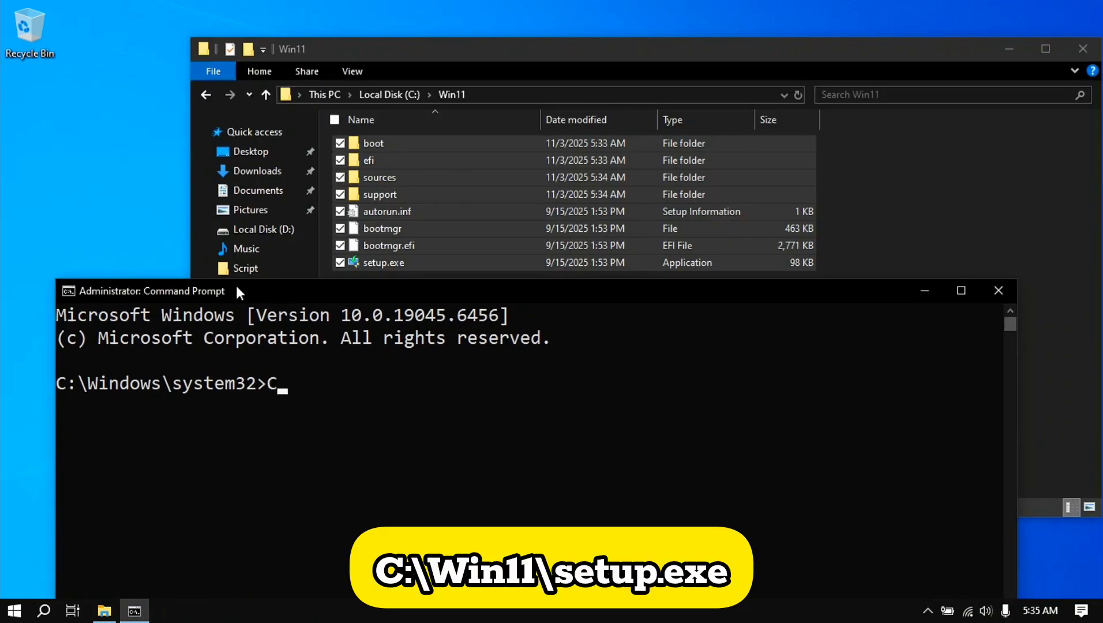
pyautogui.write(':\\')
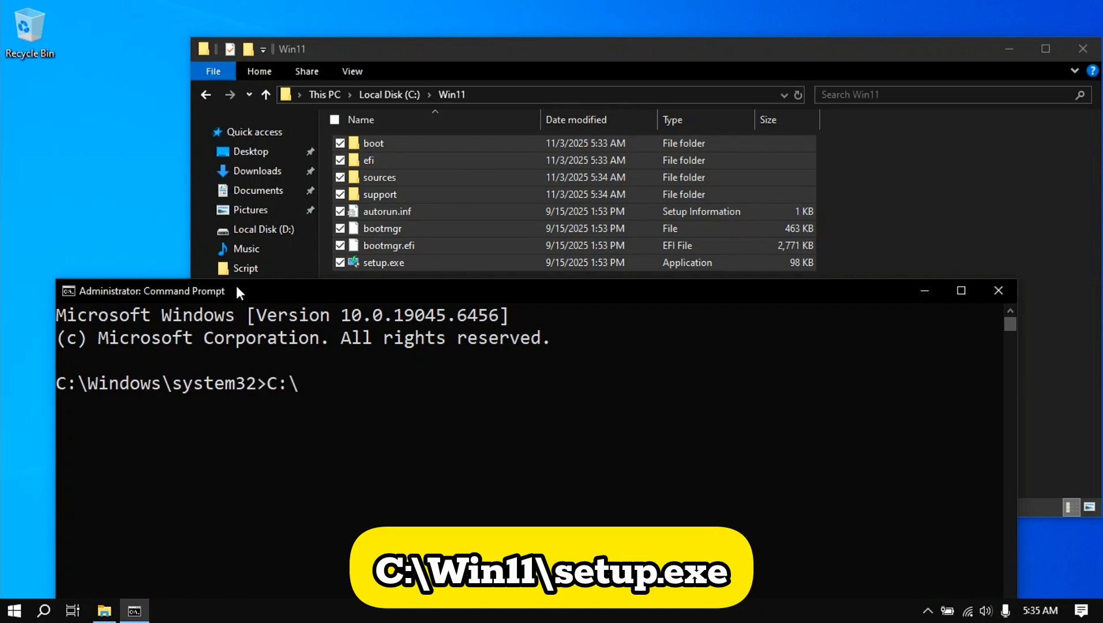
pyautogui.write('Win11\\set')
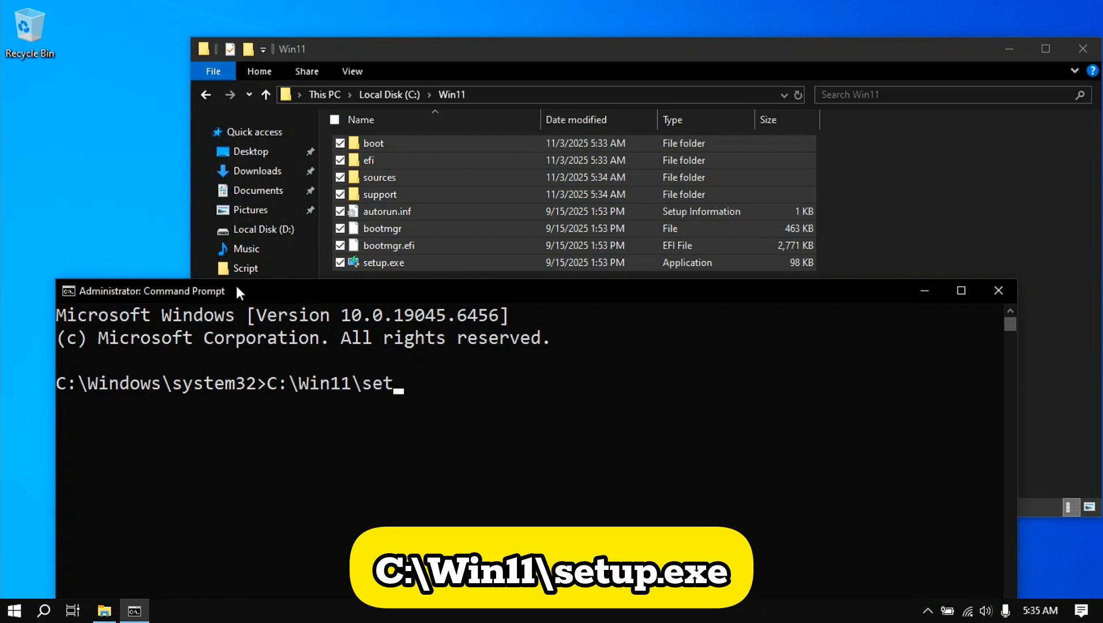
pyautogui.write('up.exe')
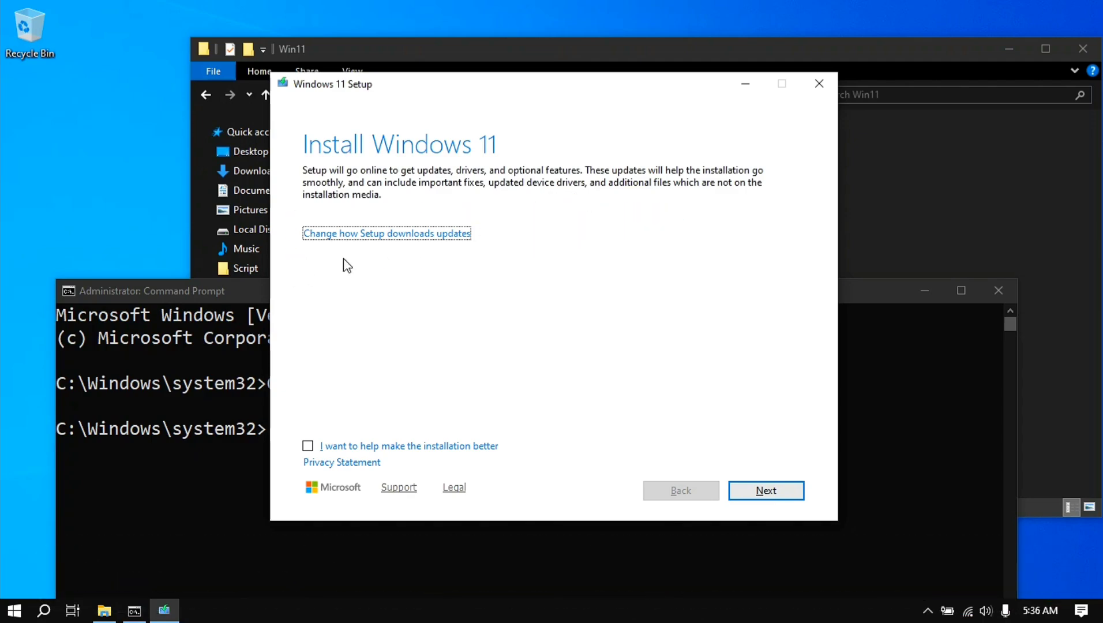
# - Set Setup to not download updates right now and continue to the license terms
pyautogui.click(387, 233)
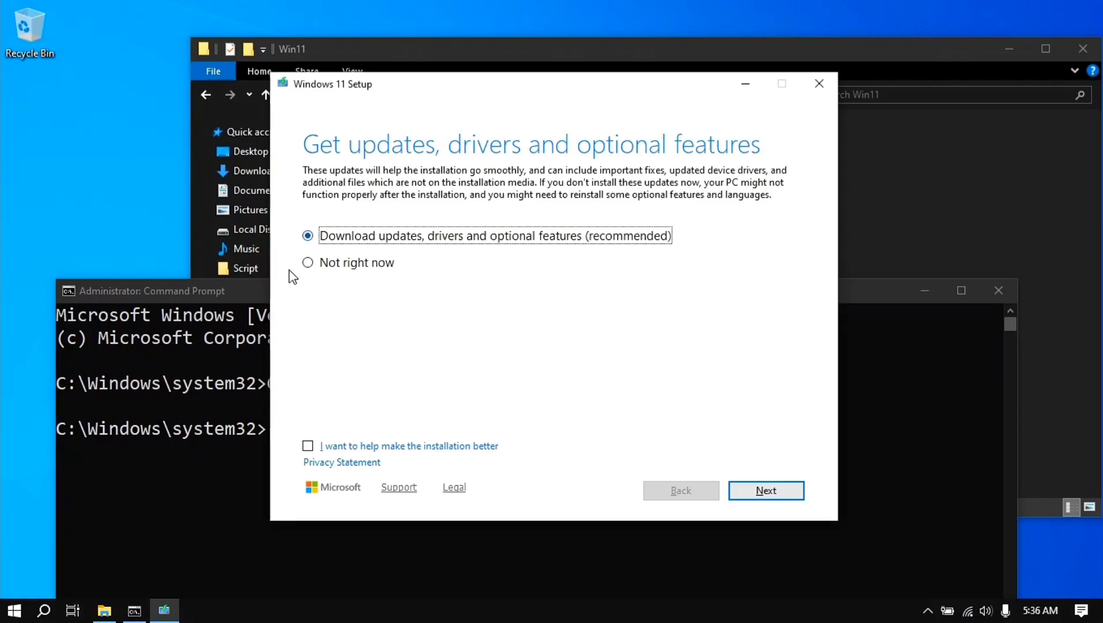
pyautogui.click(308, 262)
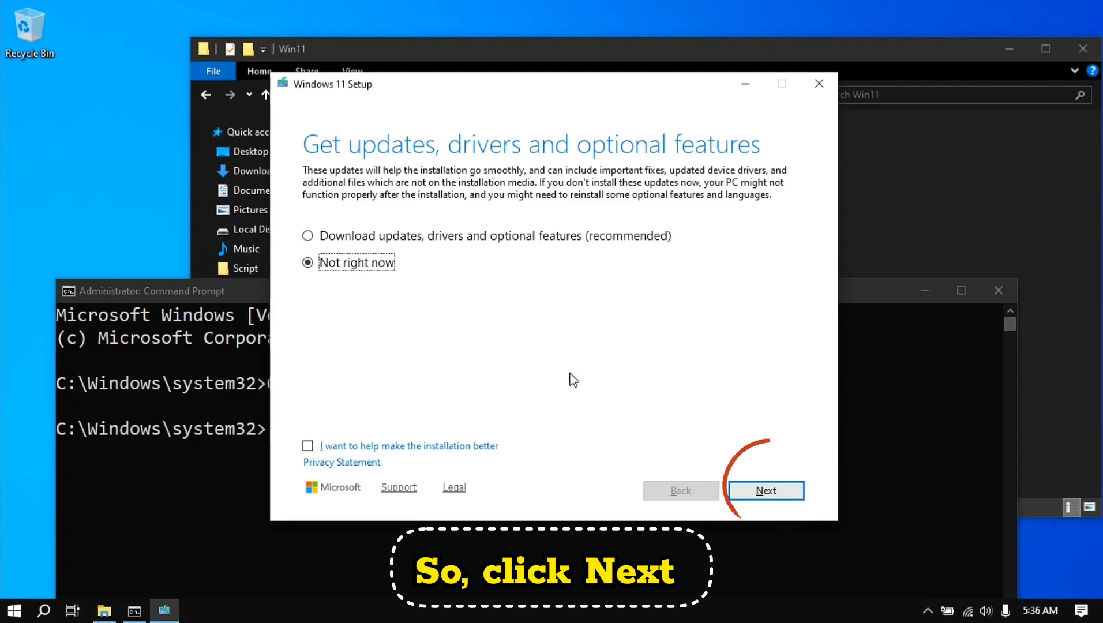
pyautogui.click(765, 490)
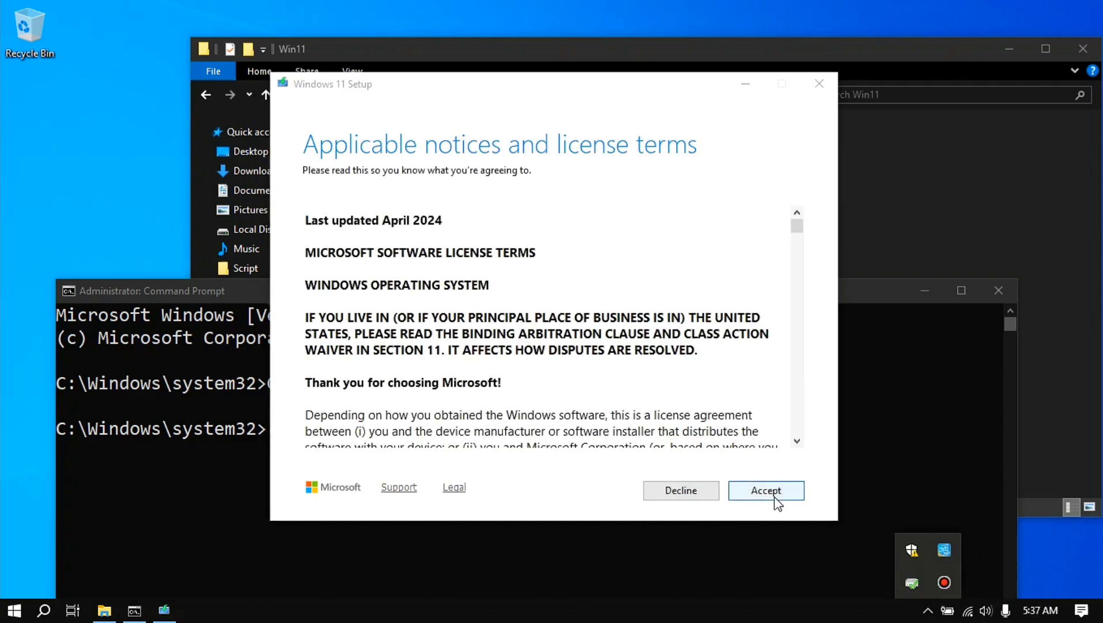
# - Accept the license terms and choose Keep personal files and apps for the upgrade
pyautogui.click(765, 490)
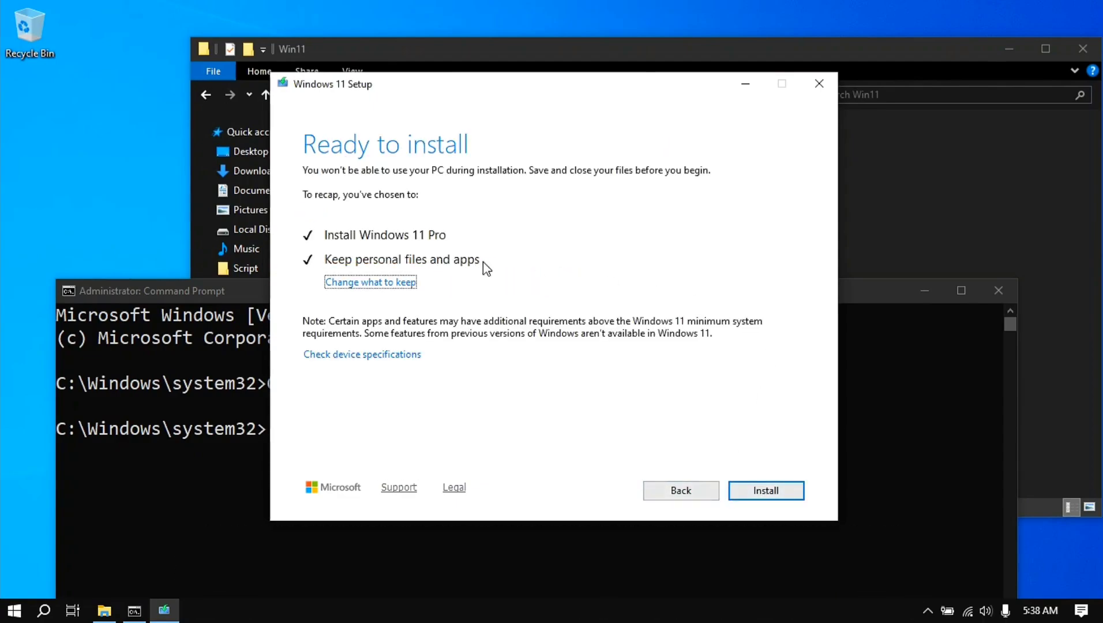
pyautogui.click(369, 282)
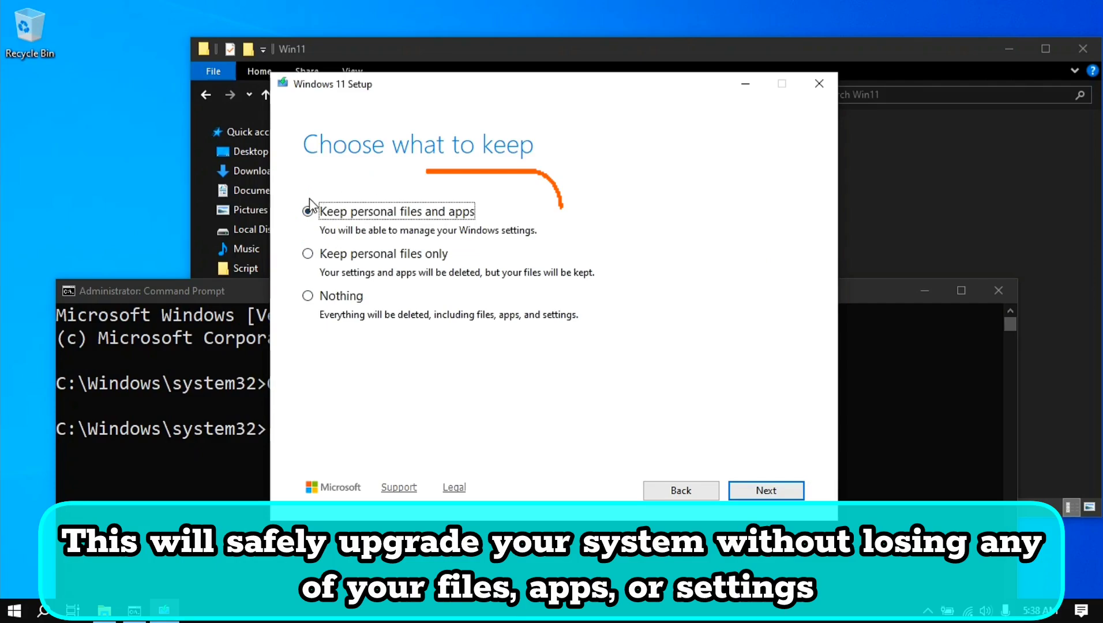
pyautogui.click(307, 211)
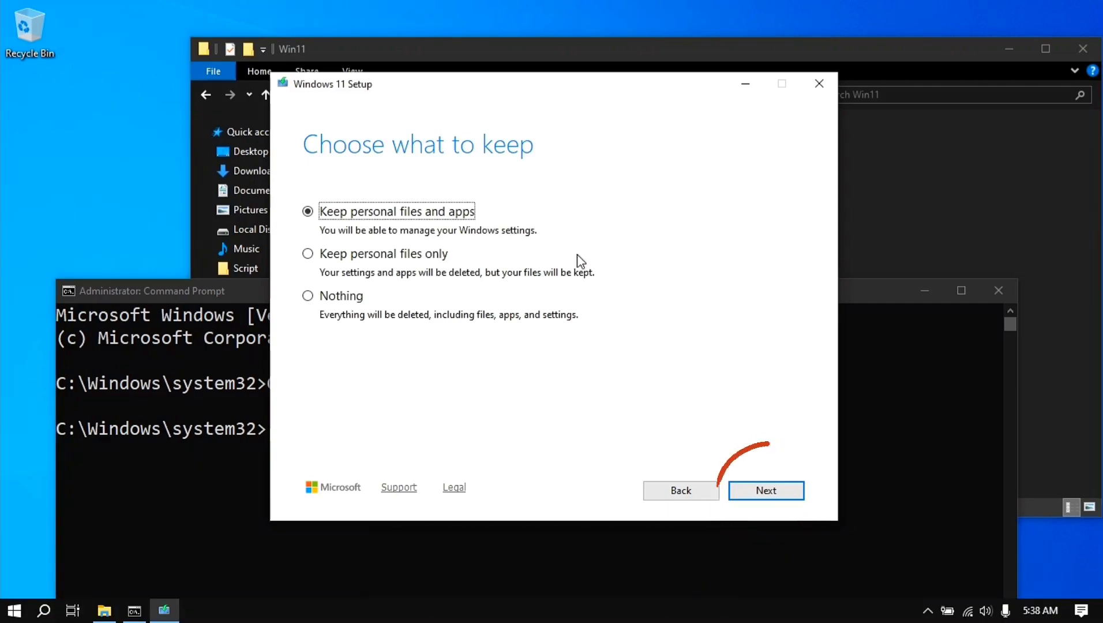
pyautogui.click(766, 490)
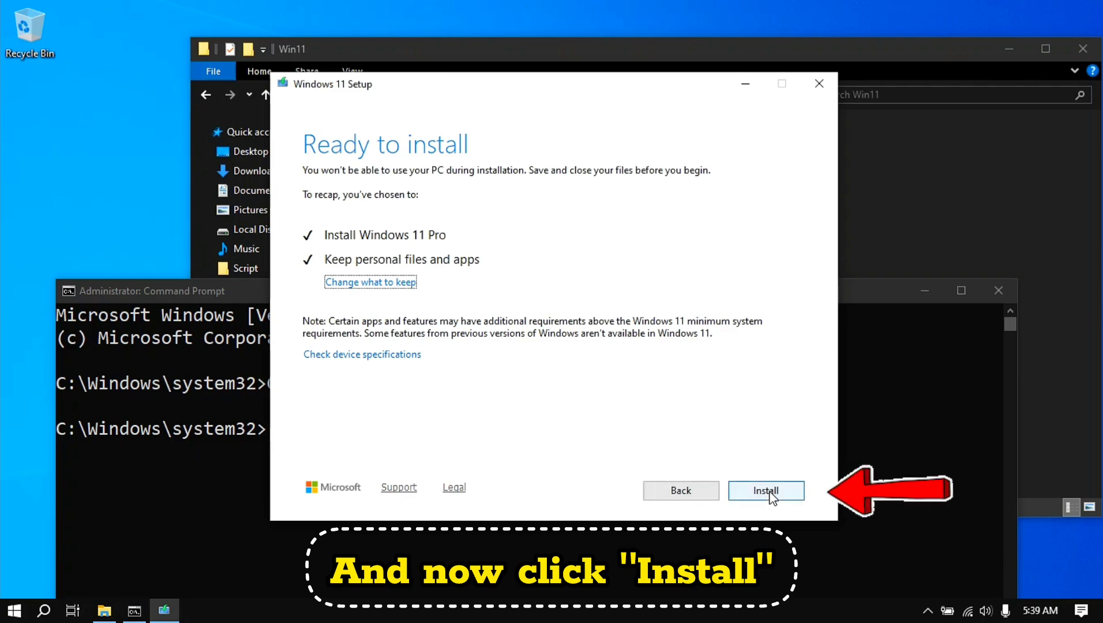
pyautogui.click(765, 490)
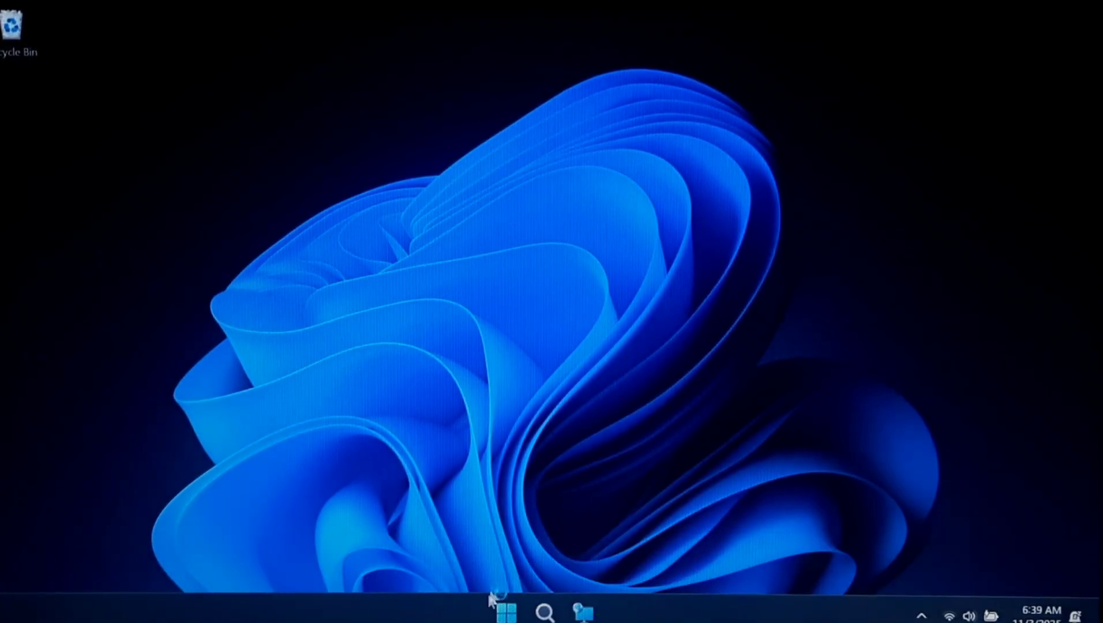
# - Reach Windows Update from the Start quick-link Settings and run Check for updates
pyautogui.rightClick(505, 610)
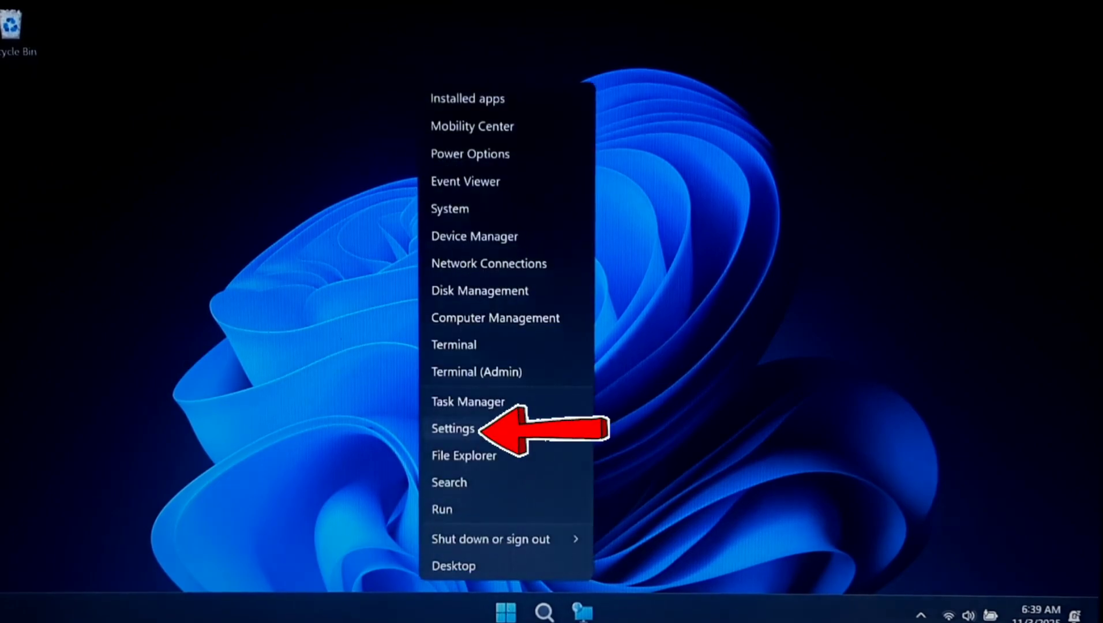
pyautogui.click(452, 429)
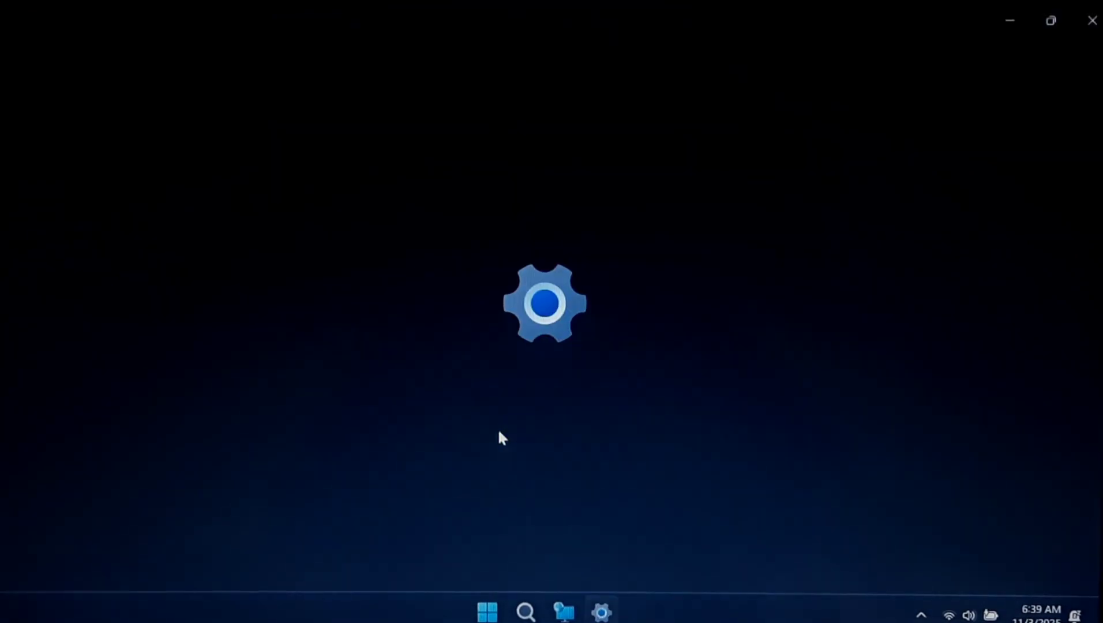
pyautogui.click(602, 611)
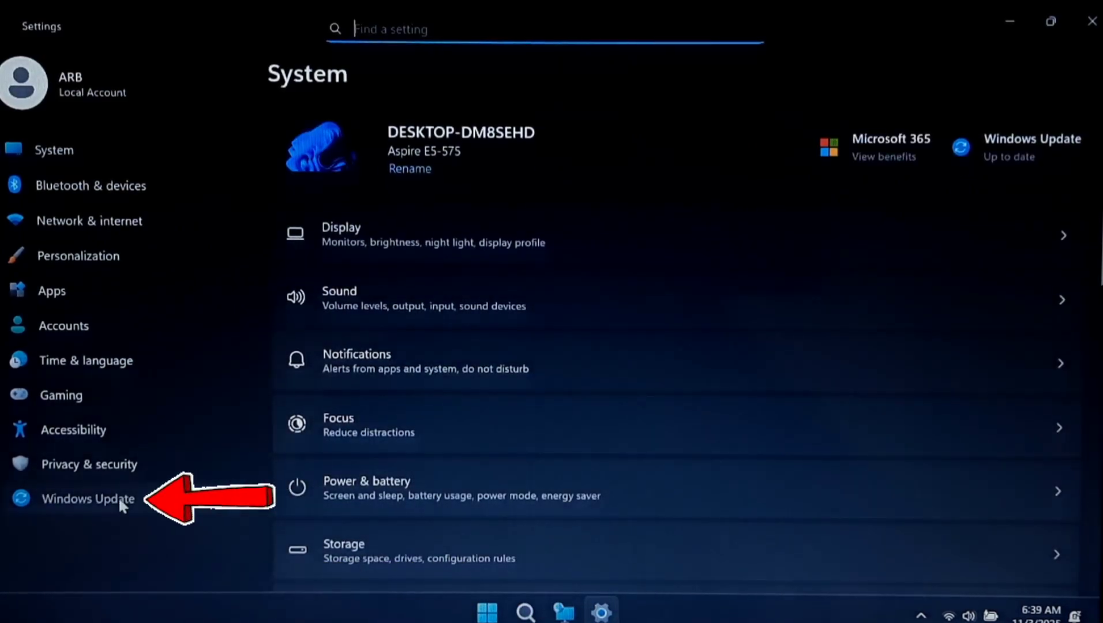
pyautogui.click(88, 498)
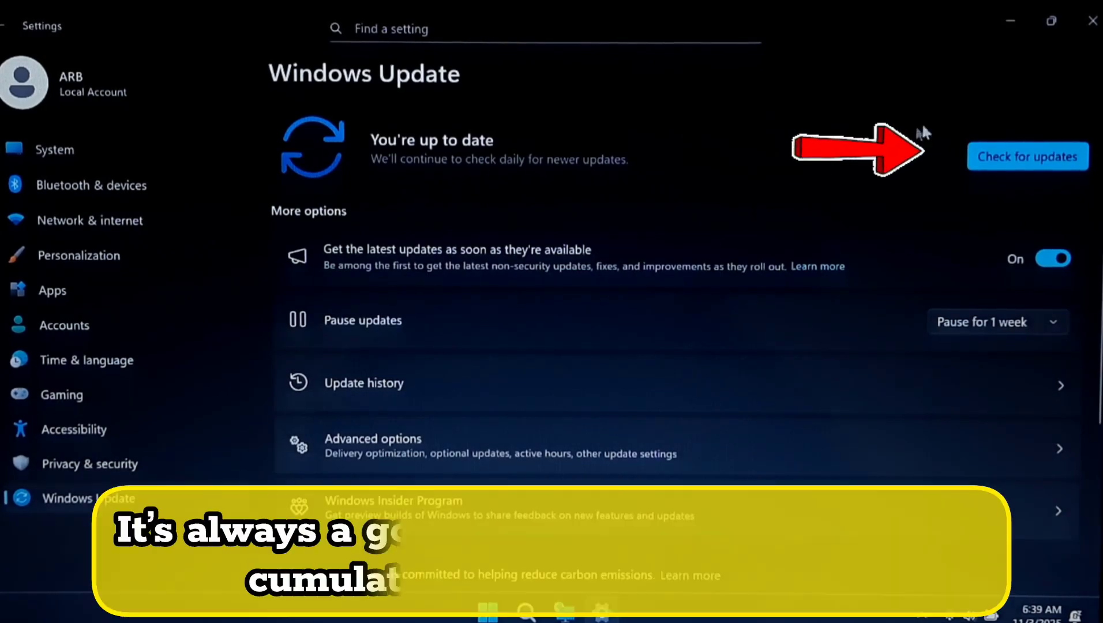
pyautogui.click(1028, 156)
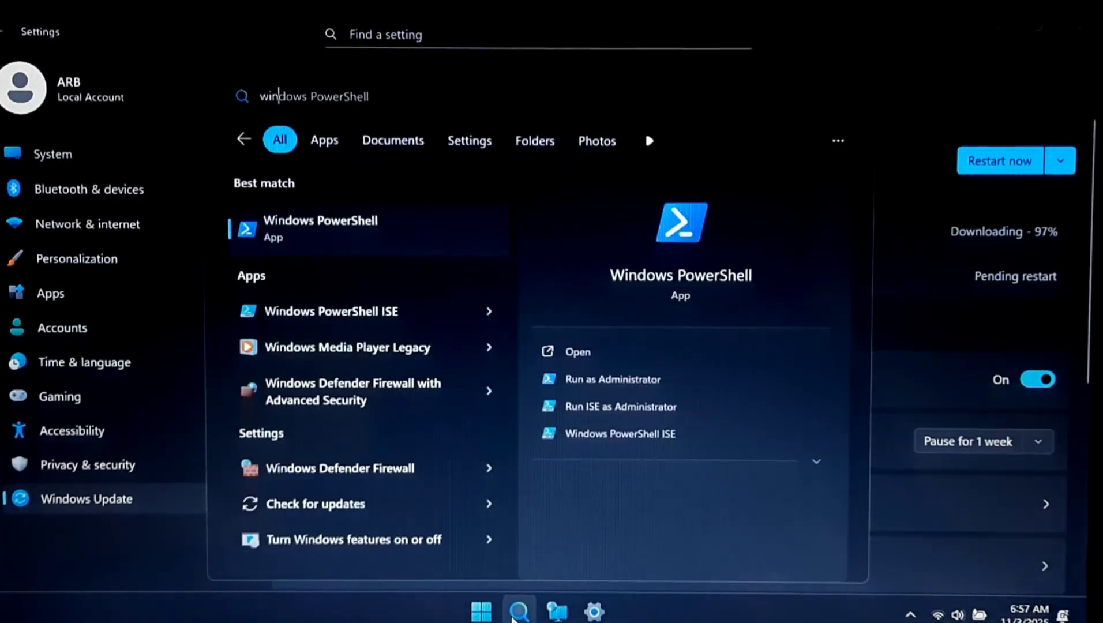
# - Run winver to confirm build 26200.6584 while the preview update downloads
pyautogui.write('winver')
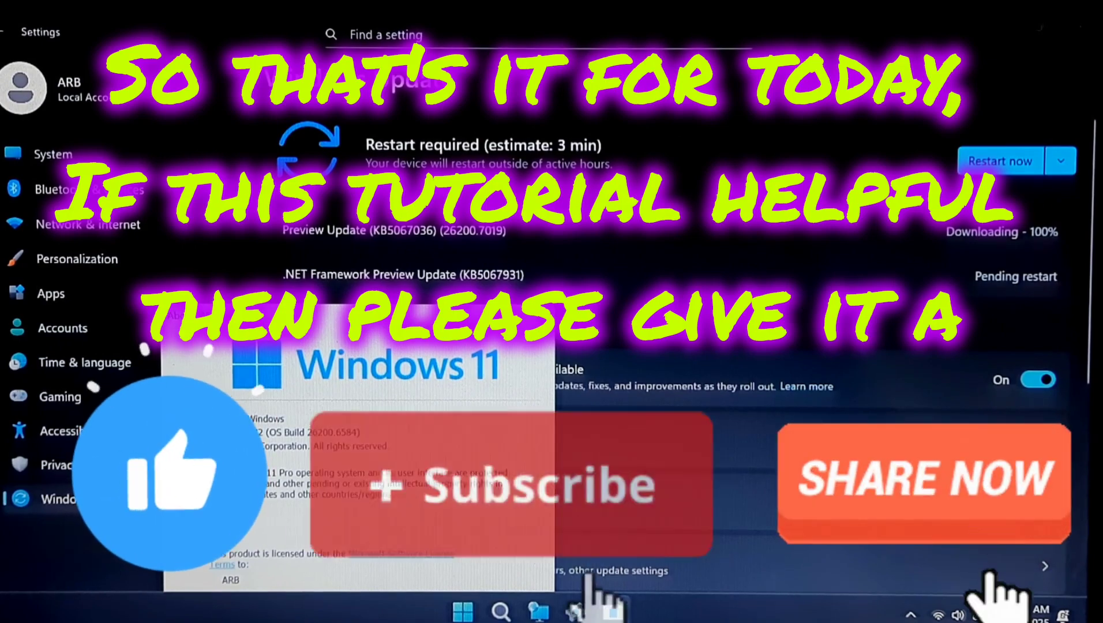
pyautogui.click(512, 486)
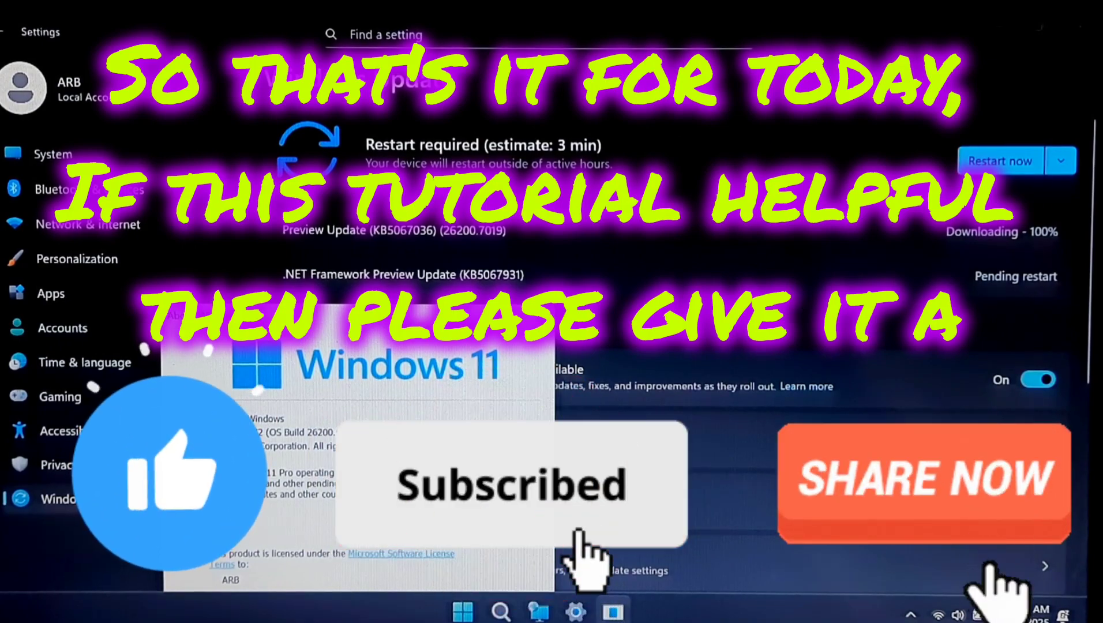